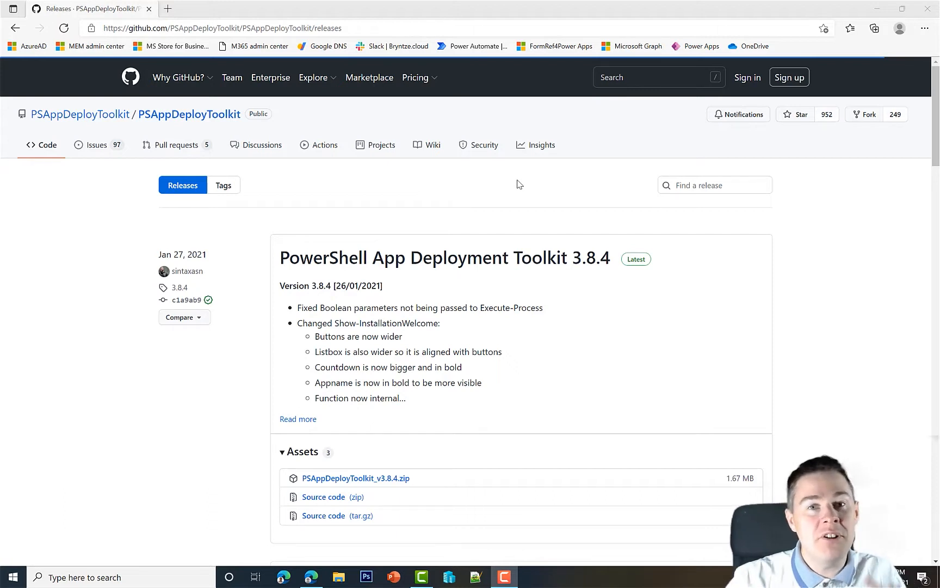
mouse_move(417, 454)
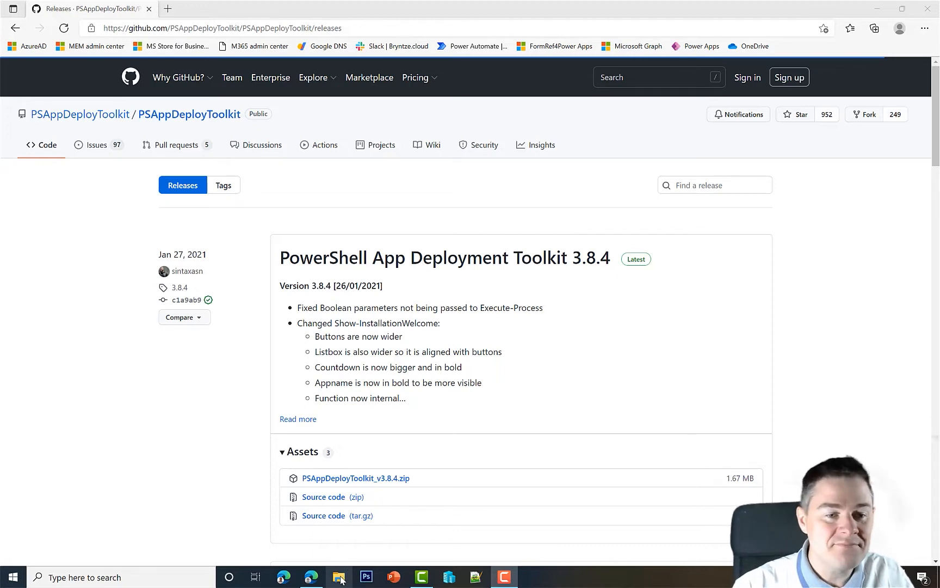
Extract PSAppDeployToolkit_v3.8.4.zip from Downloads into its suggested PSAppDeployToolkit_v3.8.4 folder
left_click(337, 577)
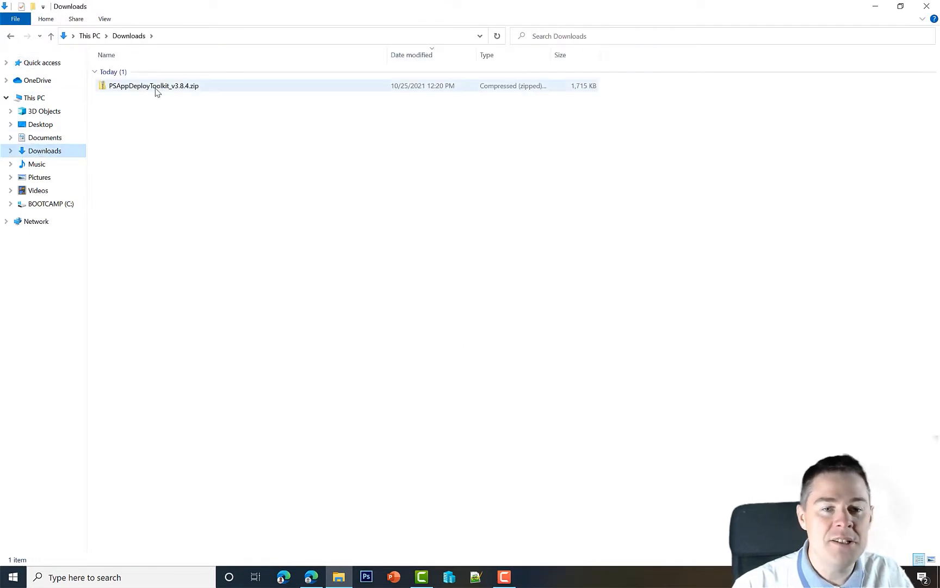
left_click(153, 86)
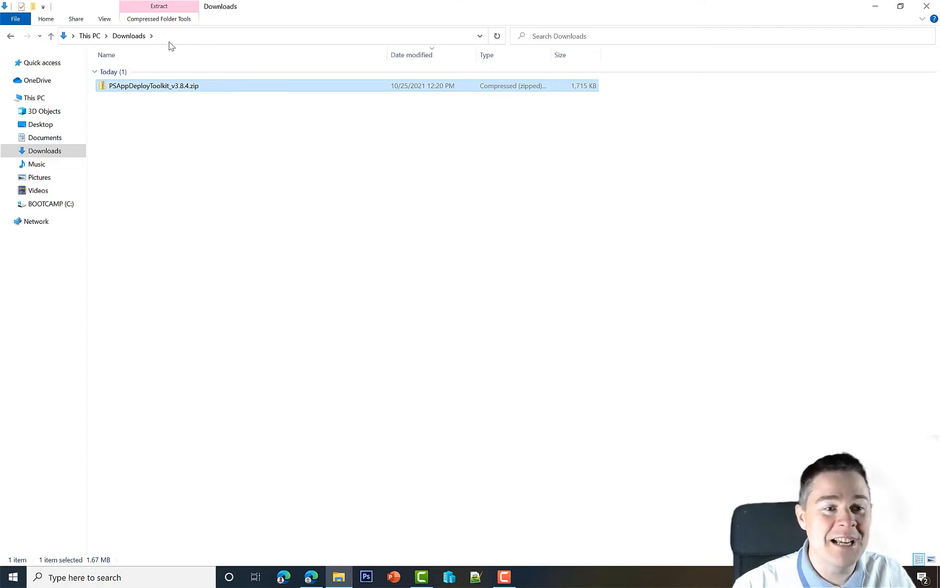
mouse_move(156, 93)
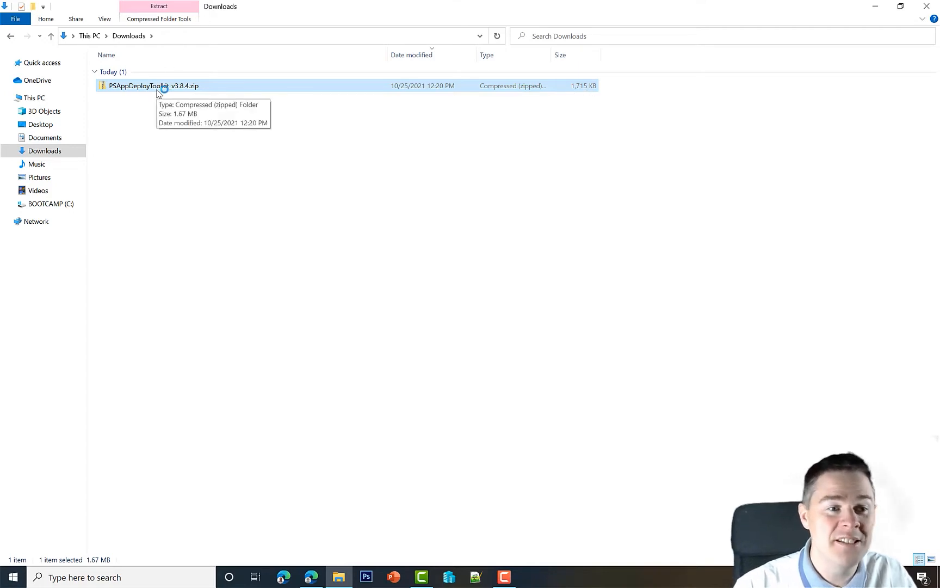
right_click(158, 87)
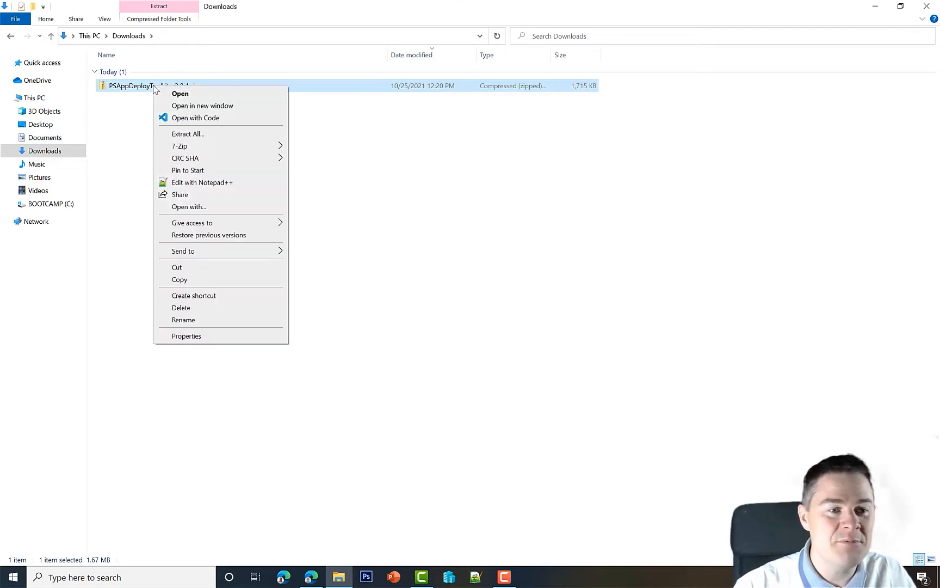
left_click(188, 134)
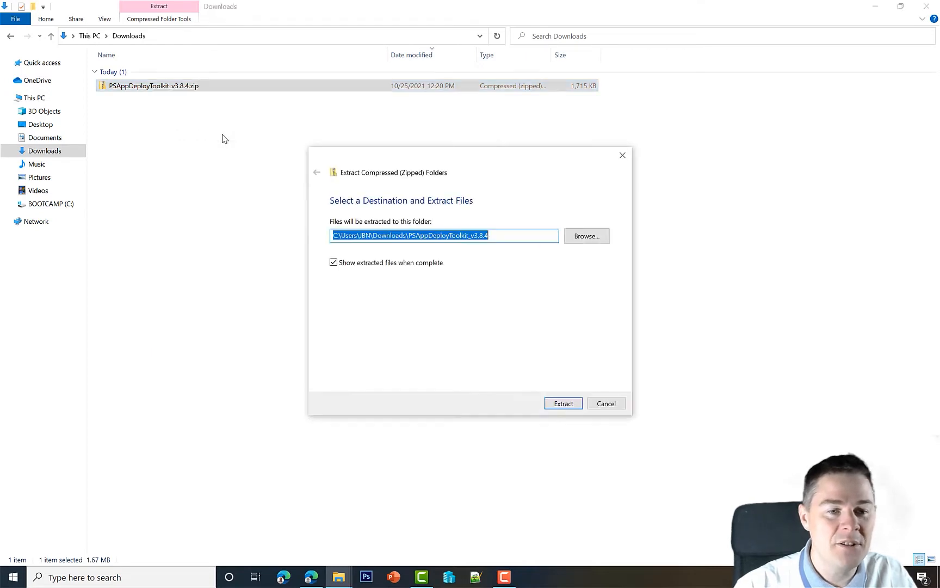
mouse_move(427, 273)
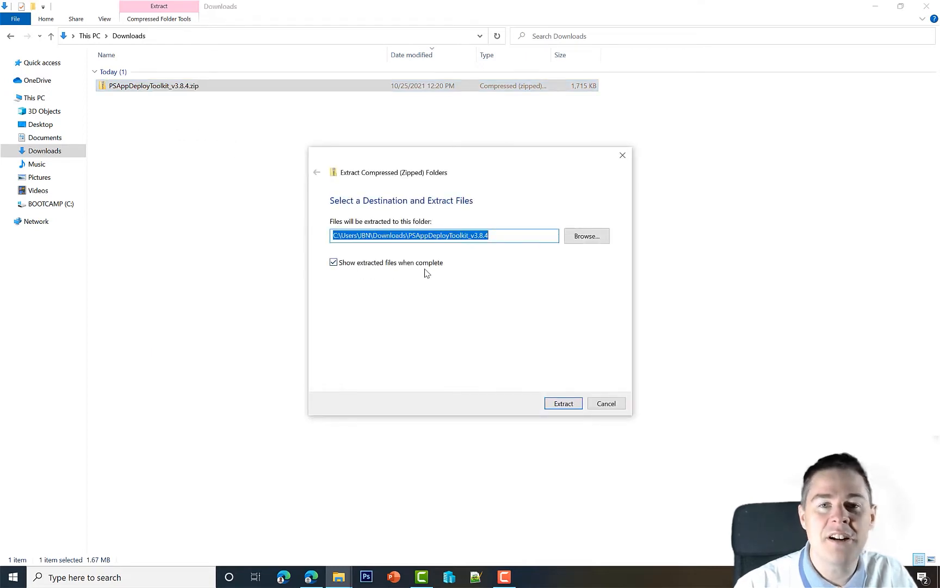
left_click(563, 404)
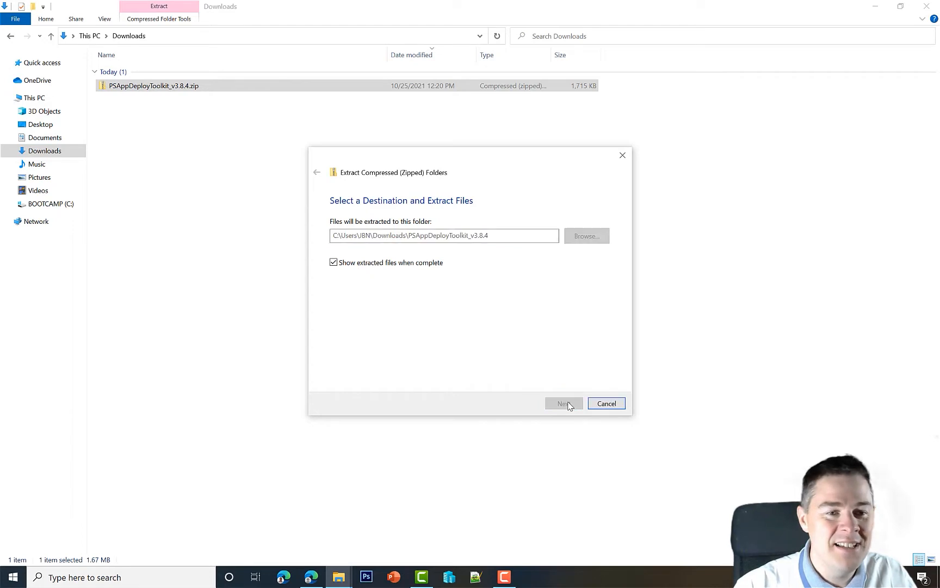
Let the extraction finish and select the Toolkit folder in the extracted package
left_click(564, 403)
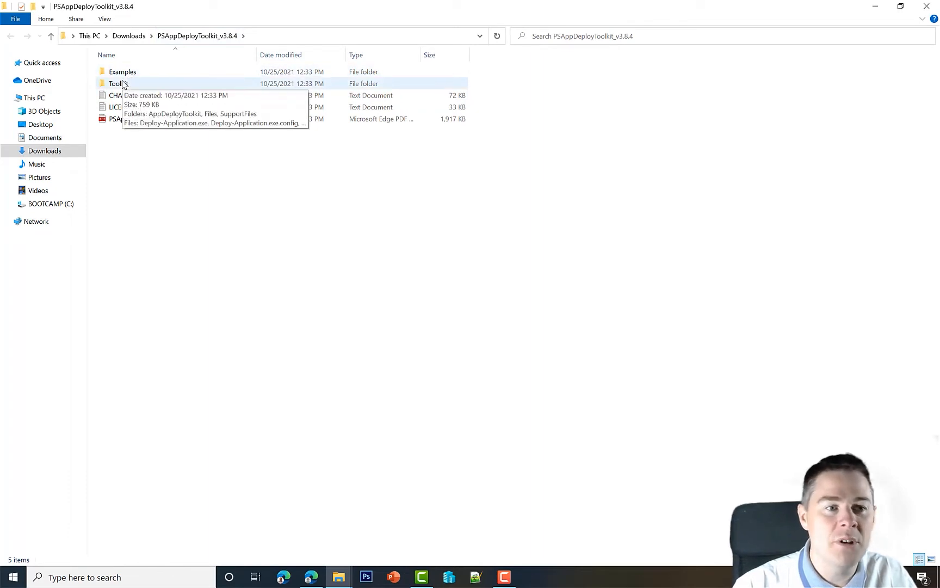
left_click(118, 83)
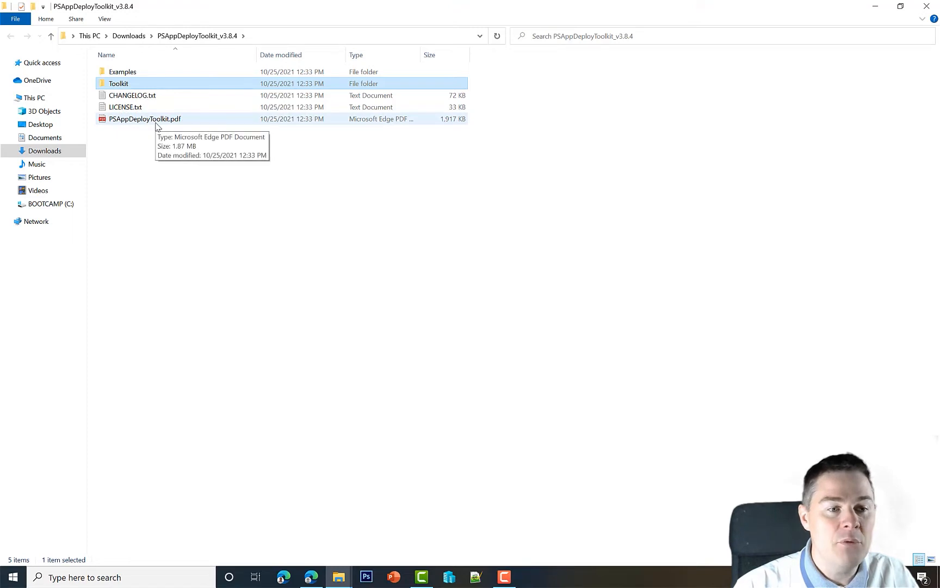
mouse_move(448, 130)
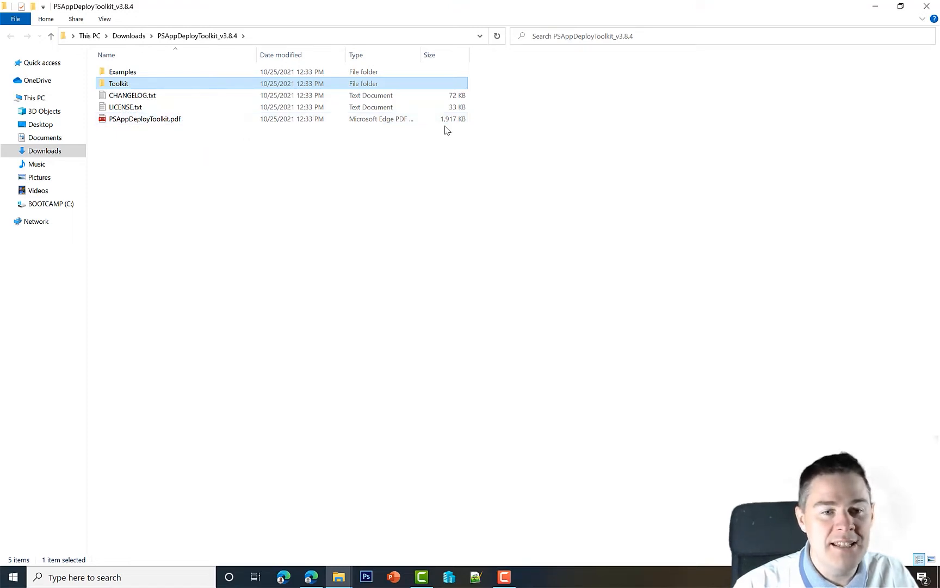
mouse_move(199, 104)
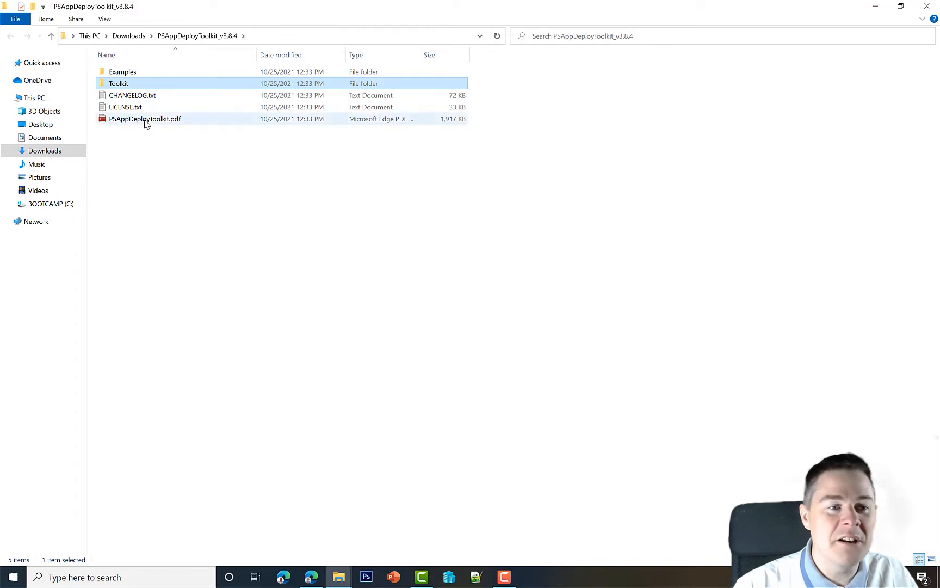
Open PSAppDeployToolkit.pdf in Edge and page through to the Remove-MSIApplications examples
double_click(144, 119)
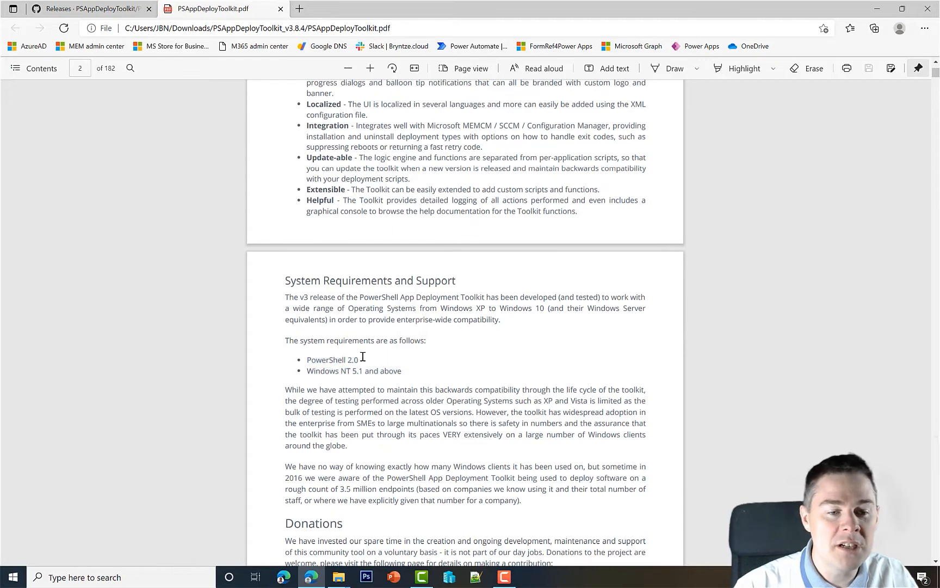
mouse_move(405, 372)
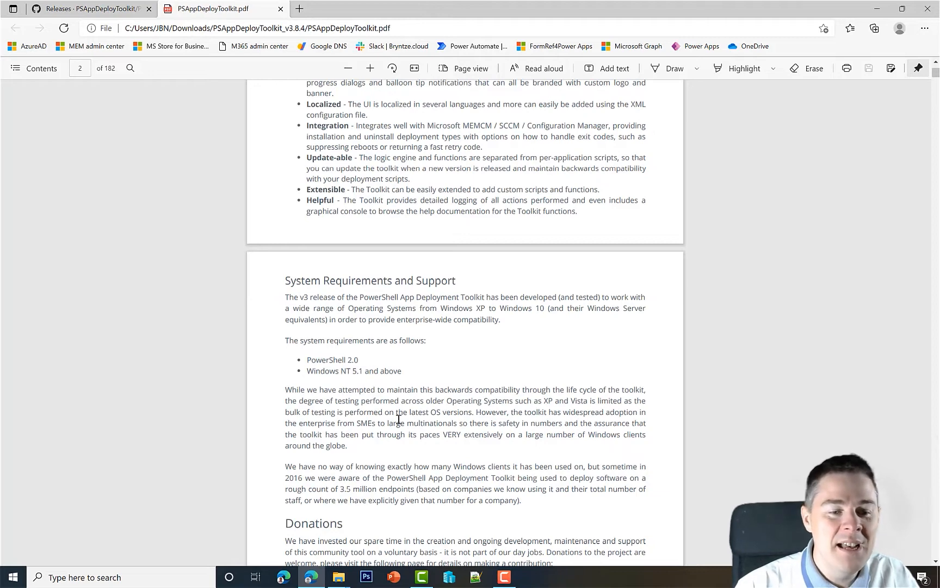
scroll("down", 3)
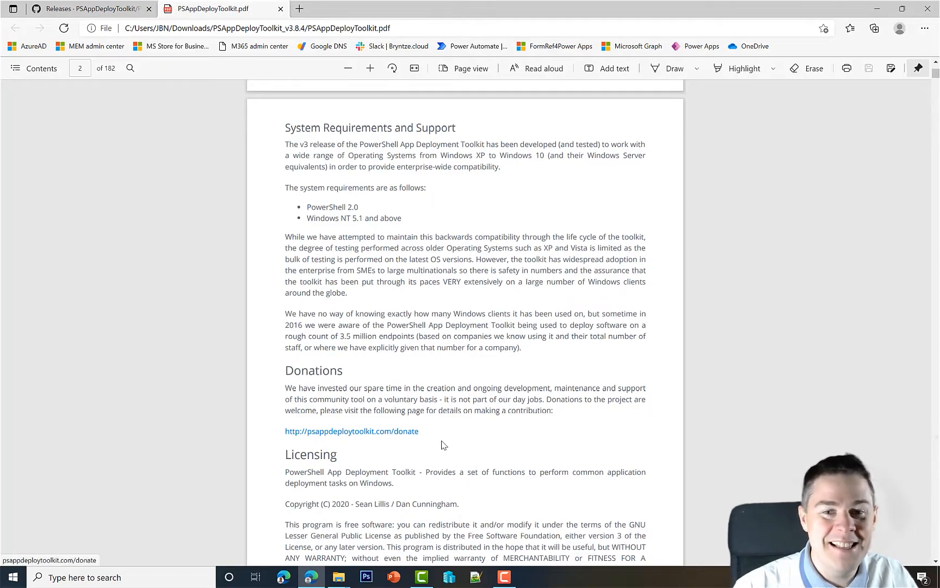
scroll("down", 3)
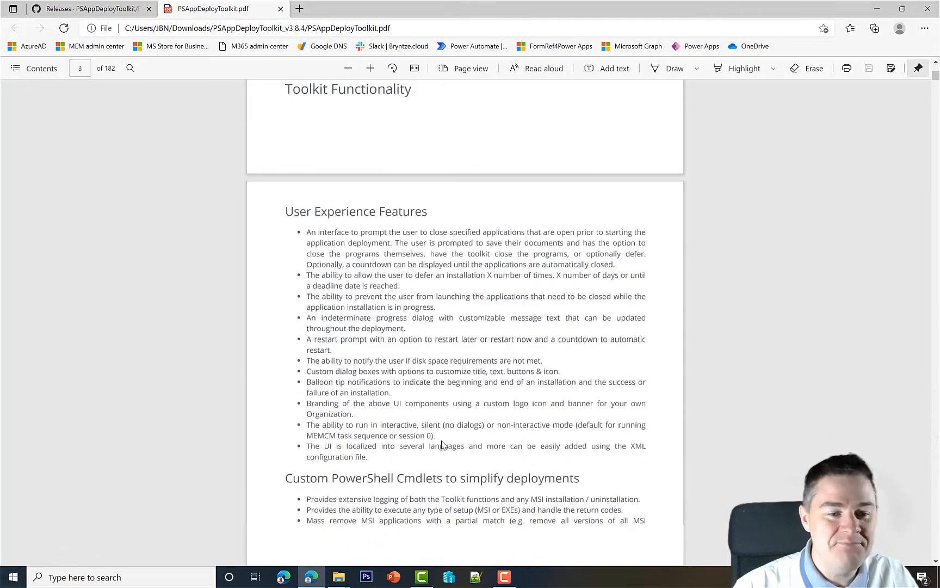
scroll("down", 3)
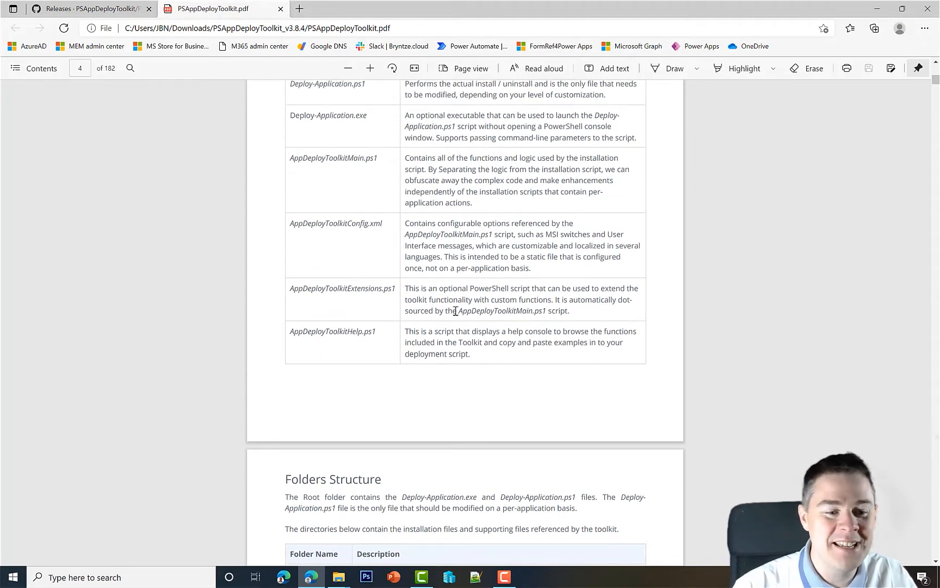
scroll("down", 3)
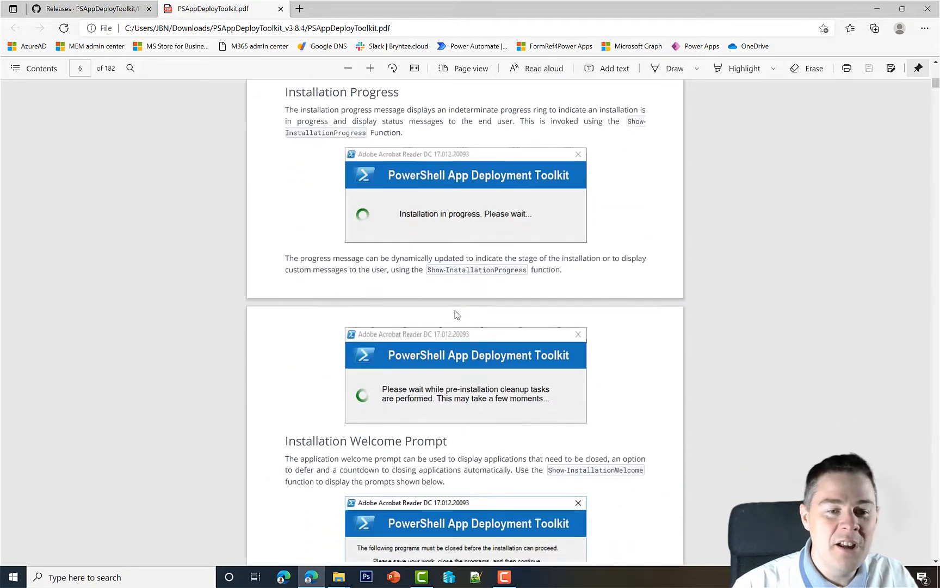
scroll("down", 3)
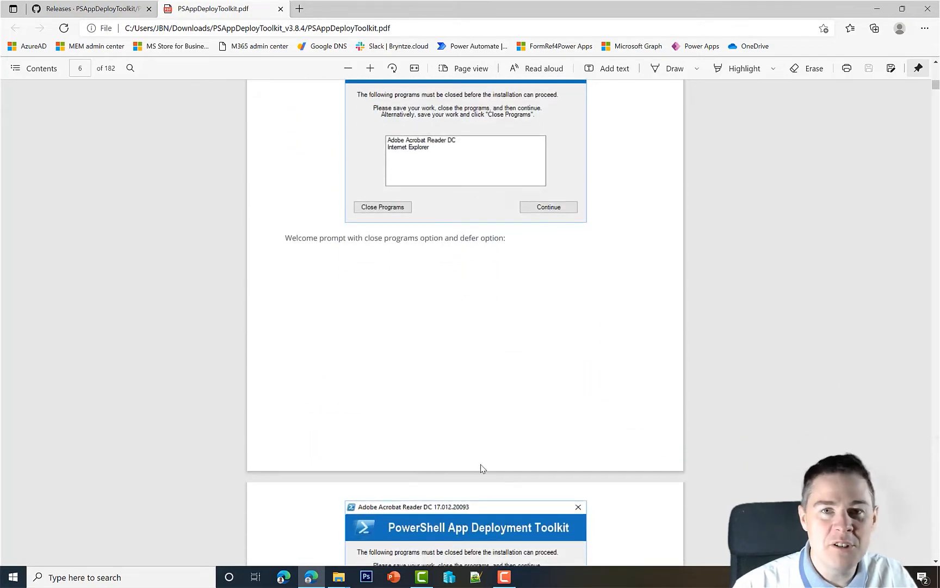
scroll("down", 3)
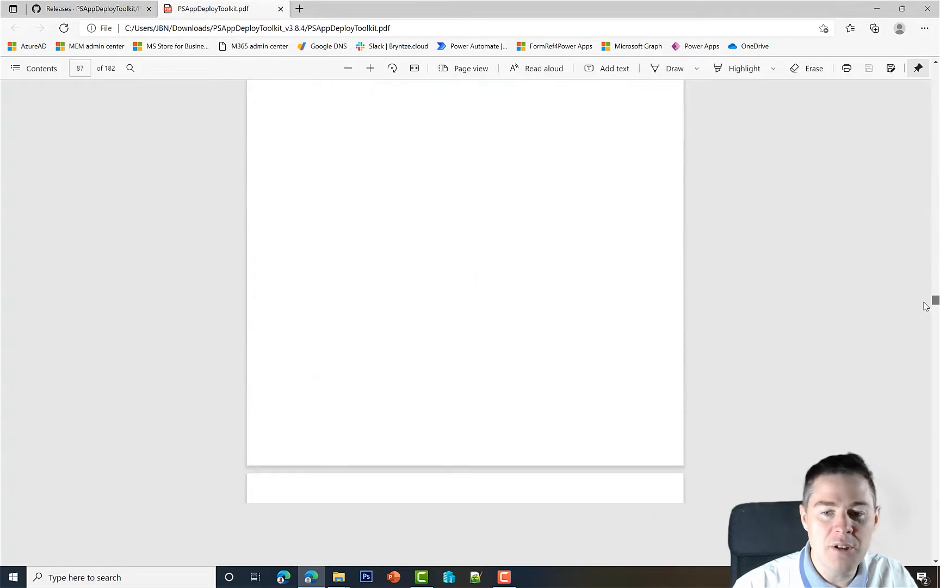
scroll("down", 3)
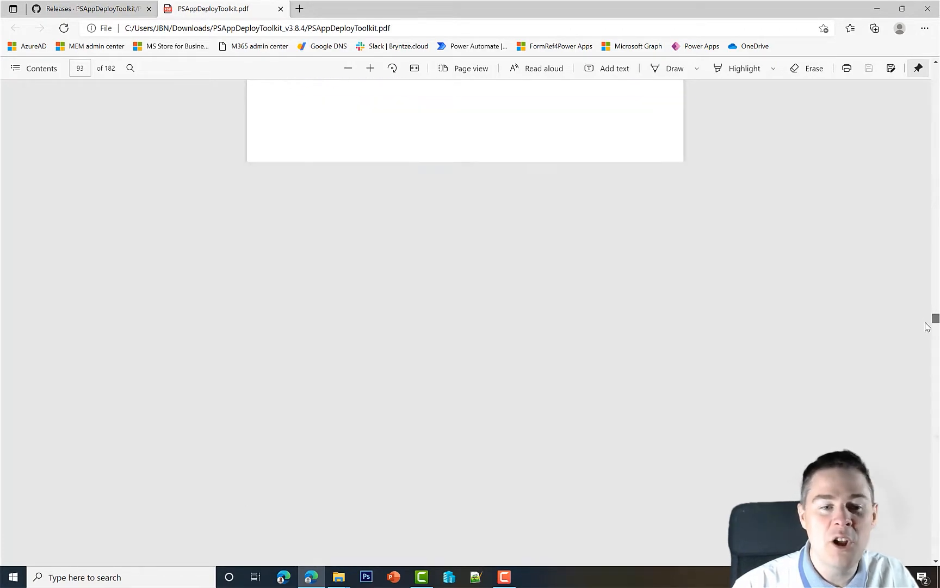
scroll("down", 3)
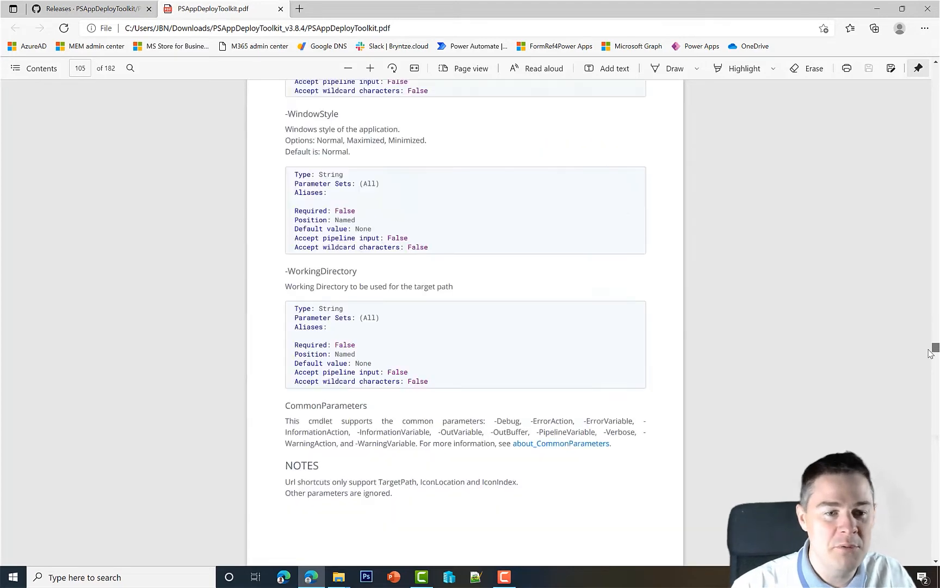
scroll("down", 3)
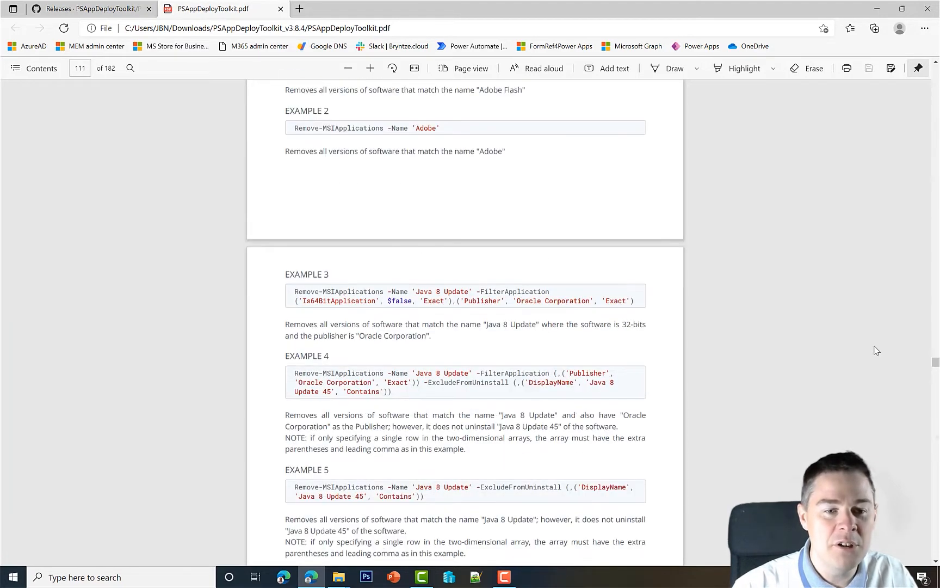
mouse_move(294, 4)
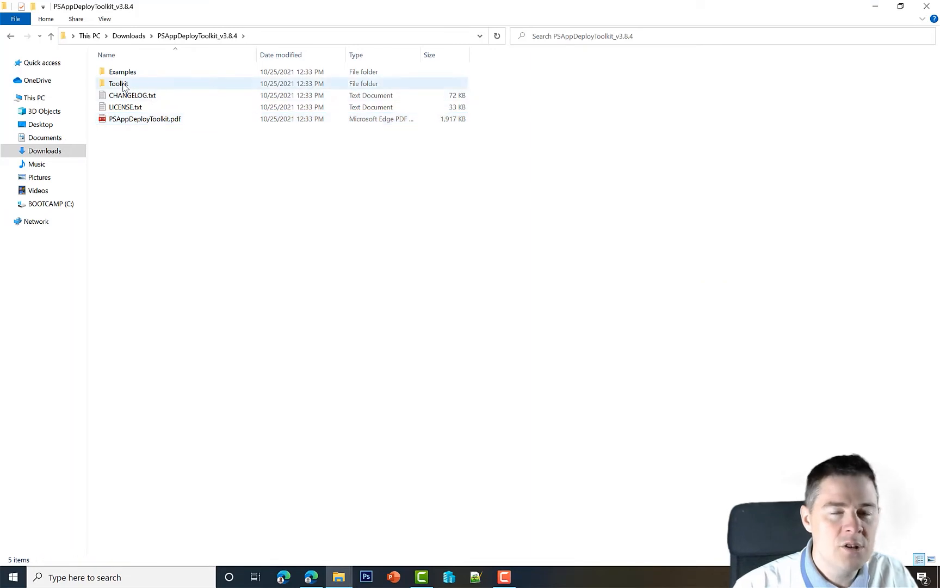
mouse_move(125, 86)
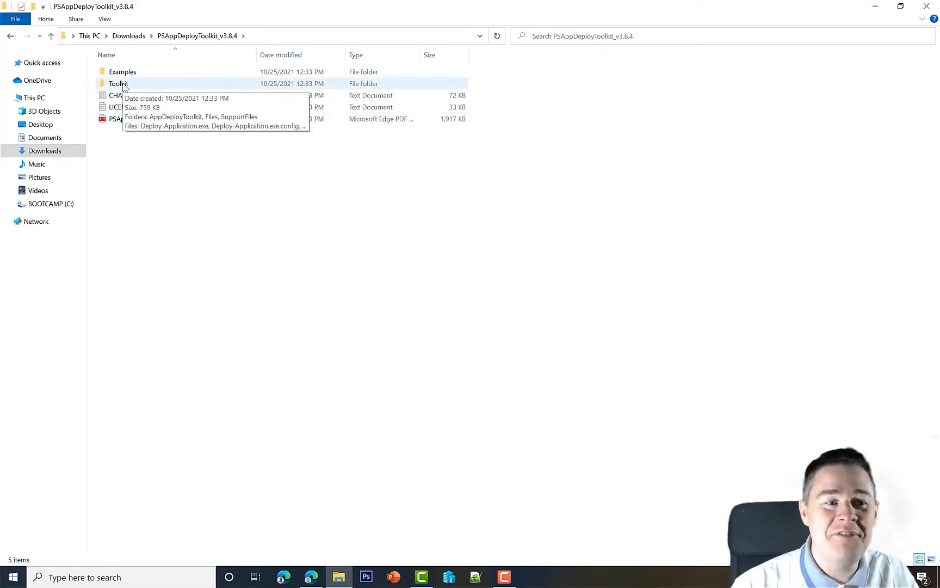
Open the Toolkit folder and select Deploy-Application.exe.config, then Deploy-Application.exe
double_click(118, 83)
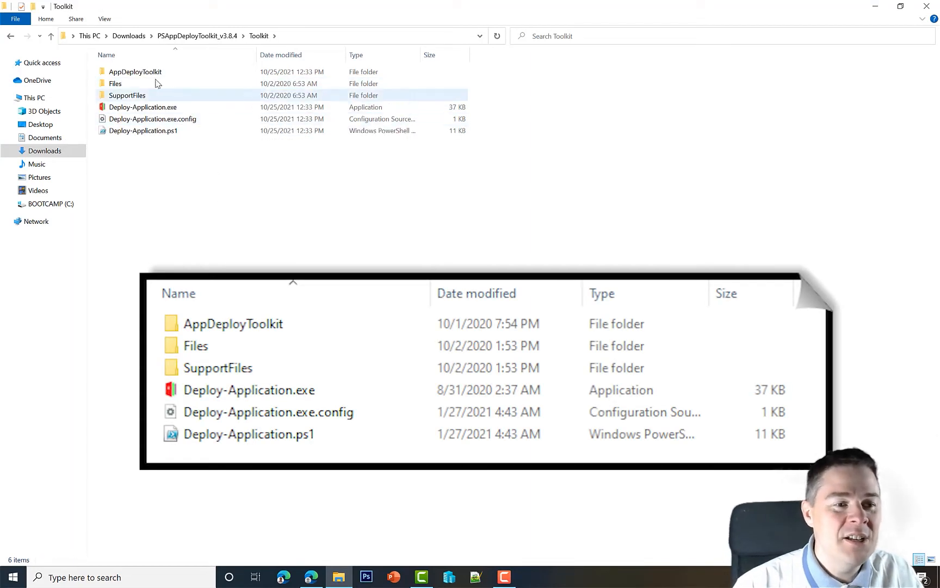
mouse_move(122, 87)
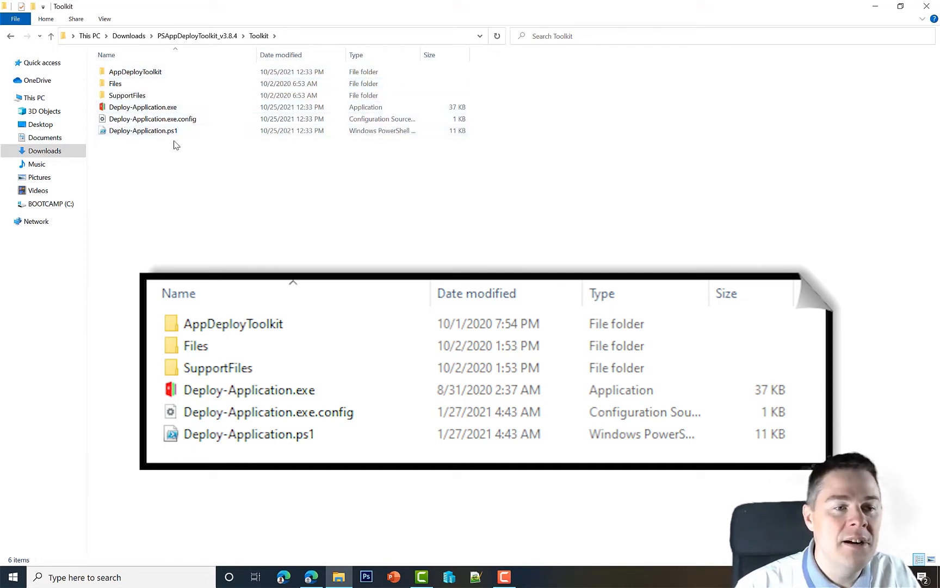
left_click(153, 119)
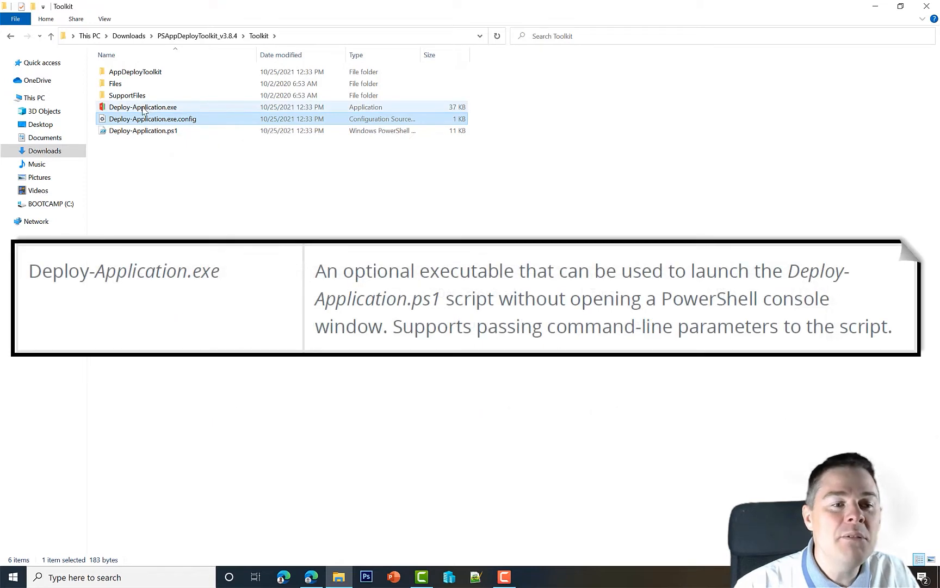
left_click(143, 107)
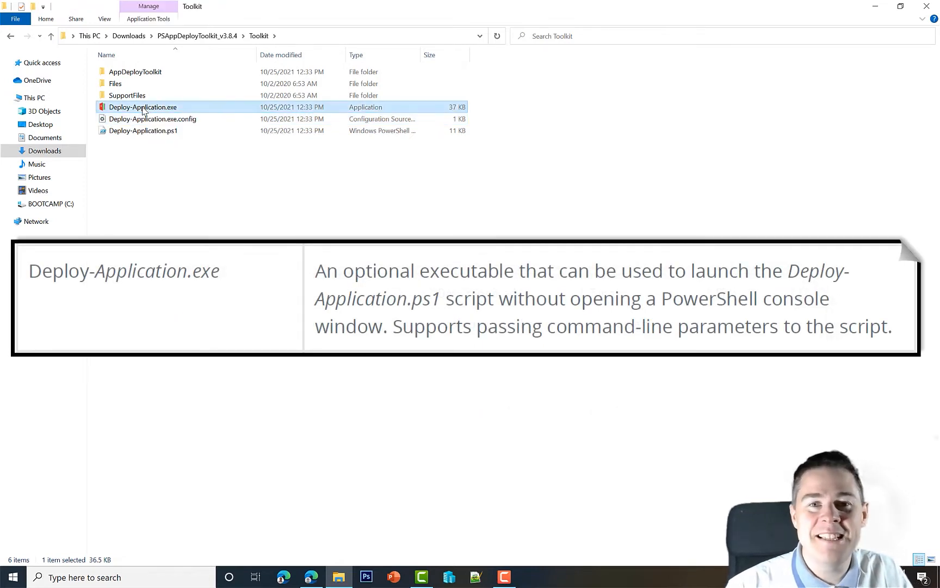
mouse_move(154, 112)
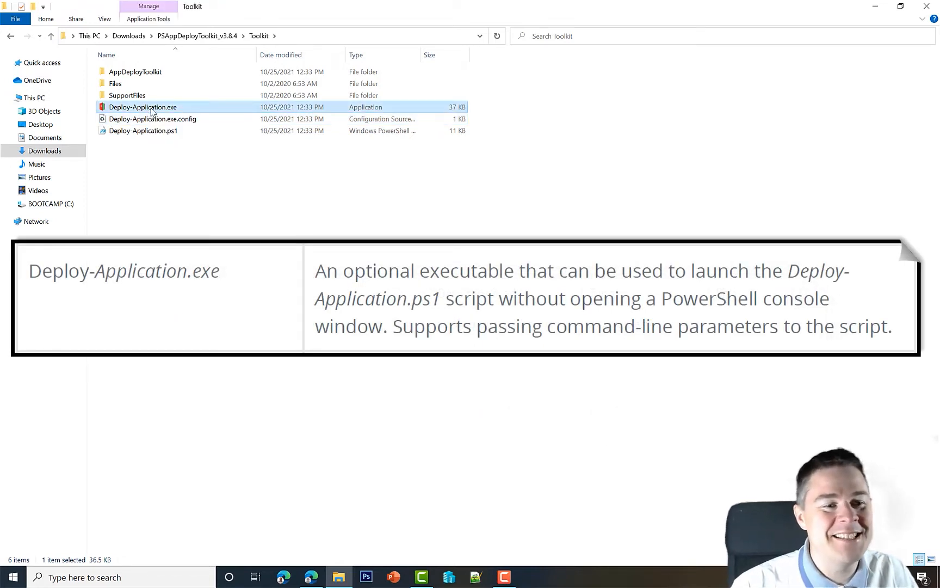
mouse_move(141, 112)
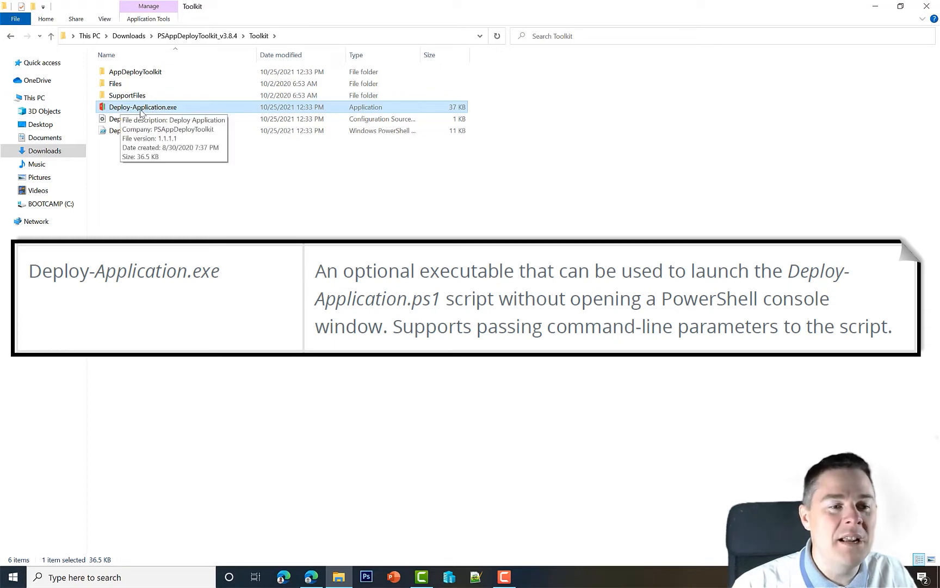
mouse_move(128, 112)
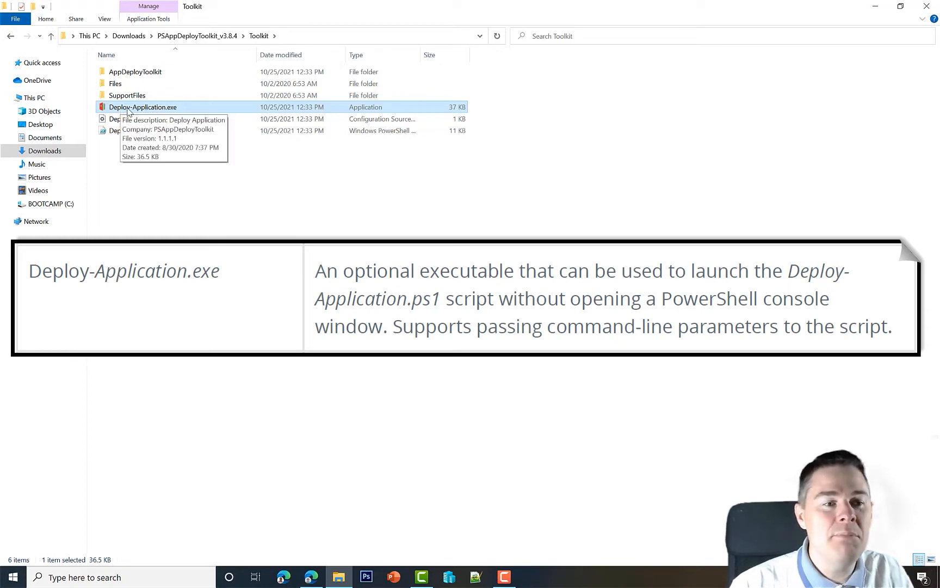
mouse_move(183, 162)
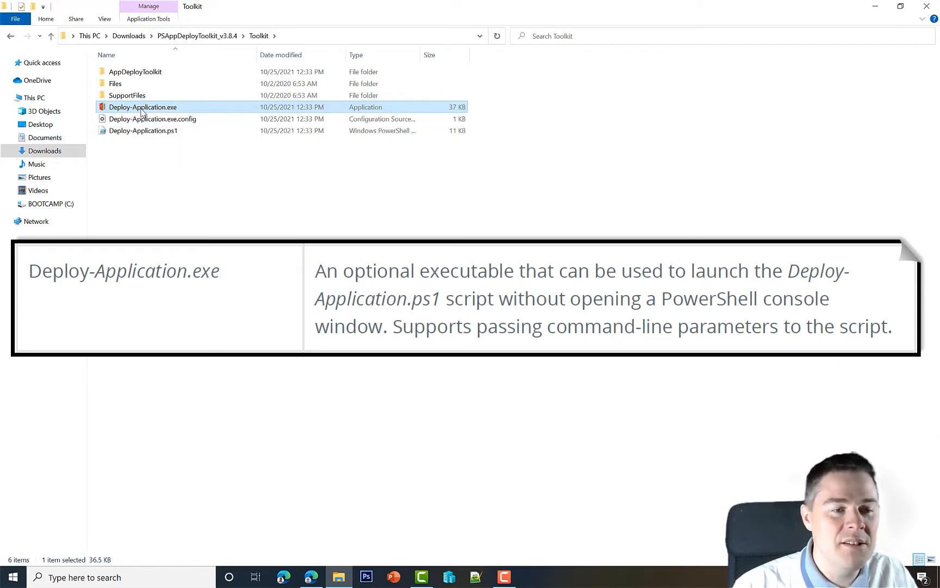
Run Deploy-Application.exe and approve its User Account Control elevation prompt
double_click(143, 107)
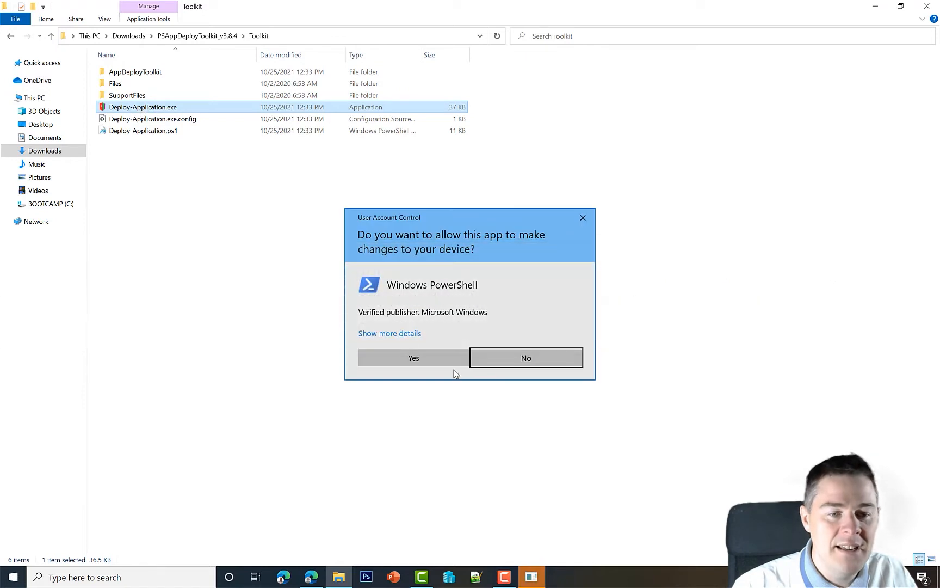
left_click(414, 357)
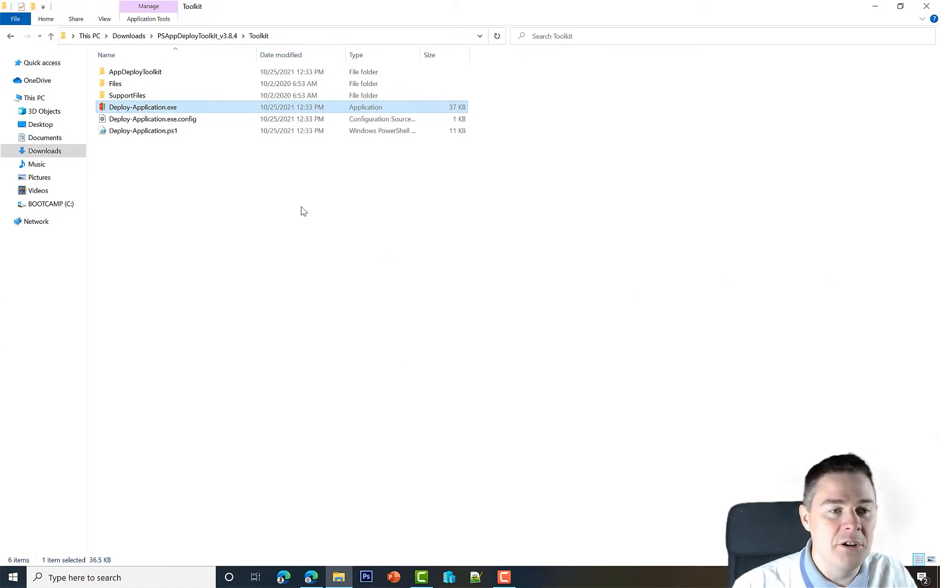
mouse_move(264, 239)
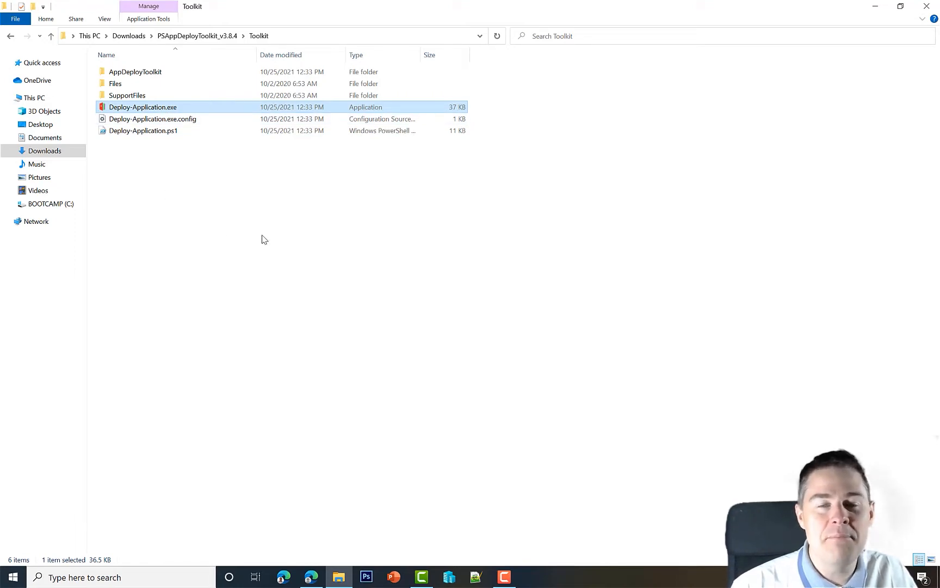
Launch Deploy-Application again, continue the sample installation, and bring back the Toolkit folder window
double_click(143, 106)
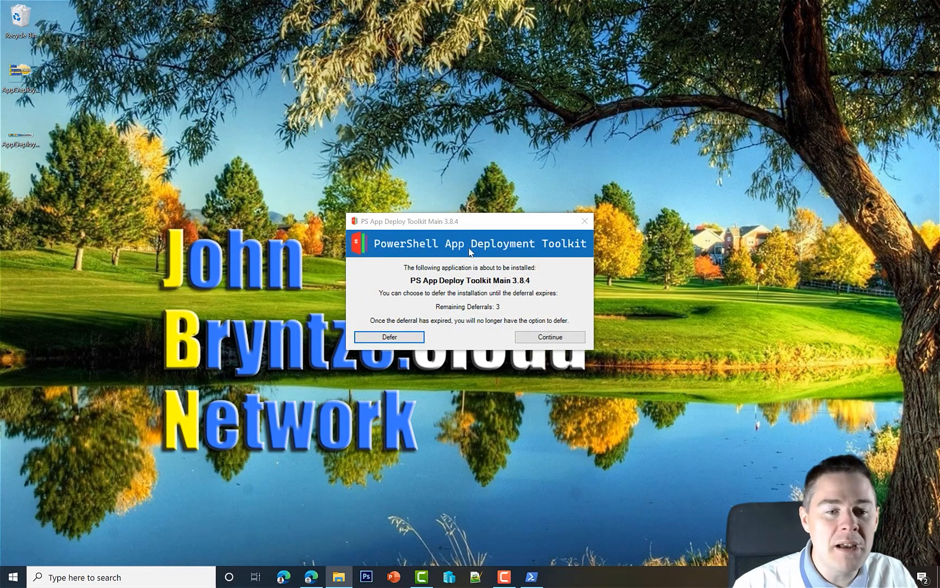
mouse_move(398, 245)
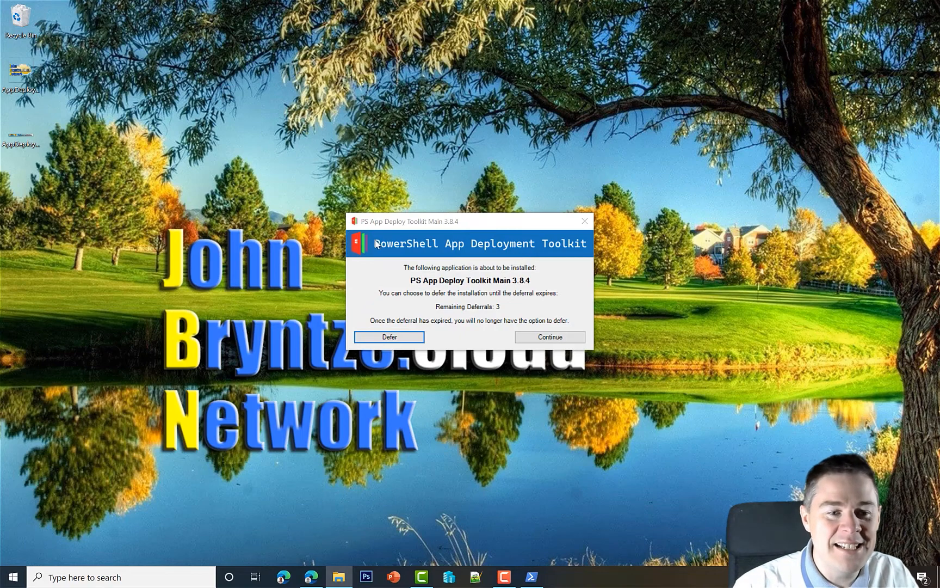
mouse_move(447, 293)
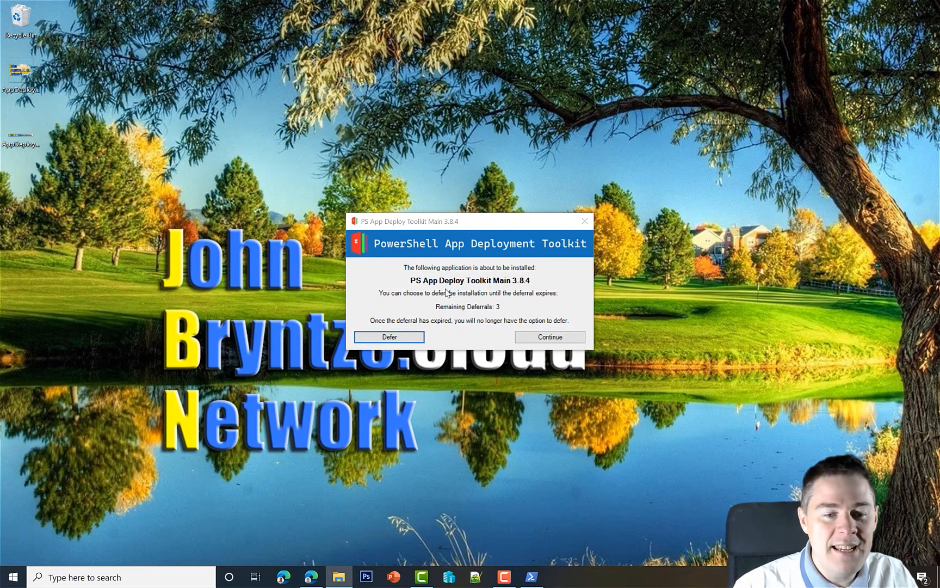
mouse_move(418, 321)
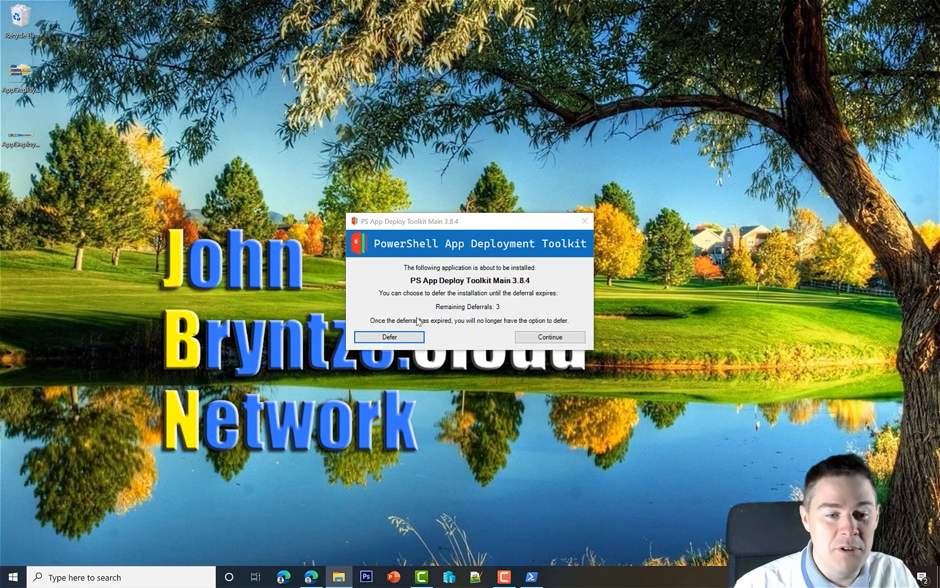
mouse_move(489, 318)
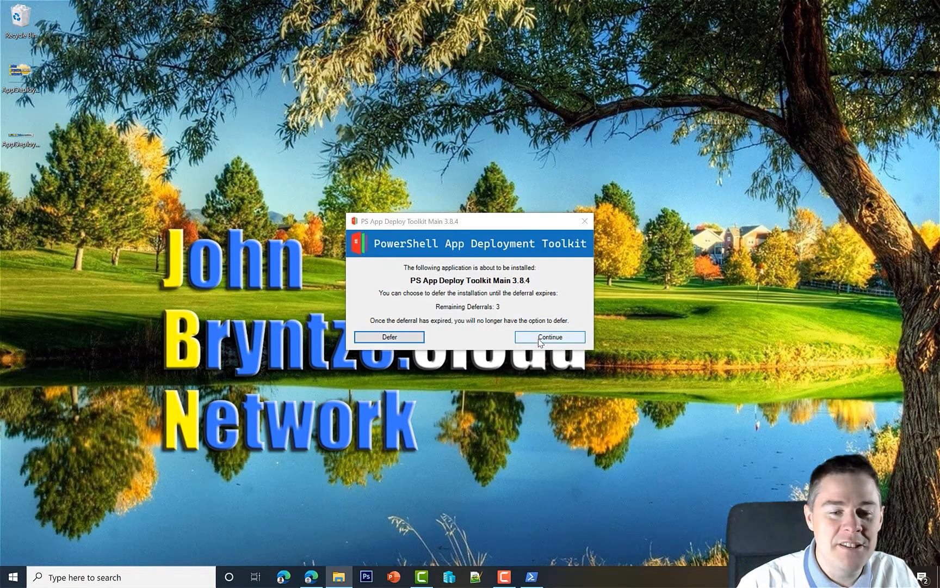
left_click(549, 336)
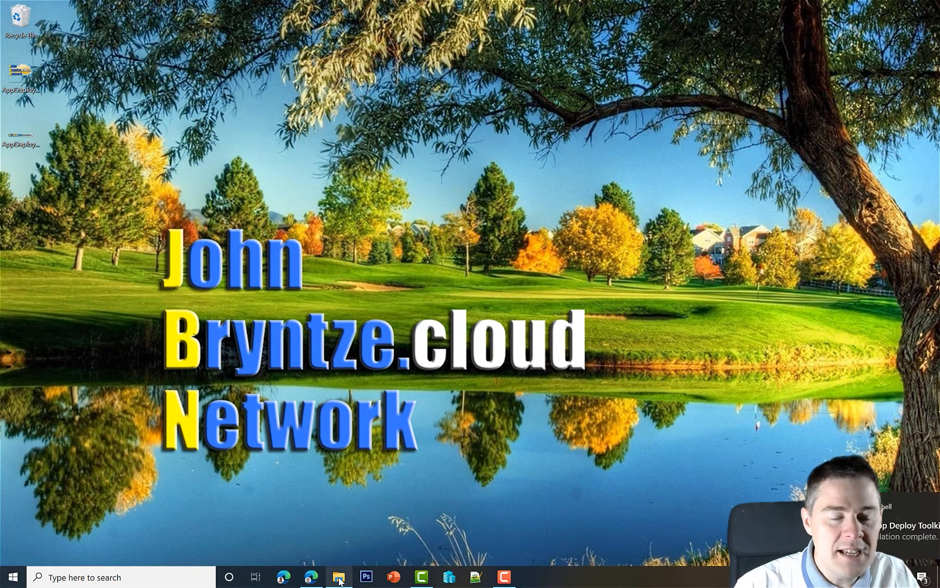
left_click(338, 577)
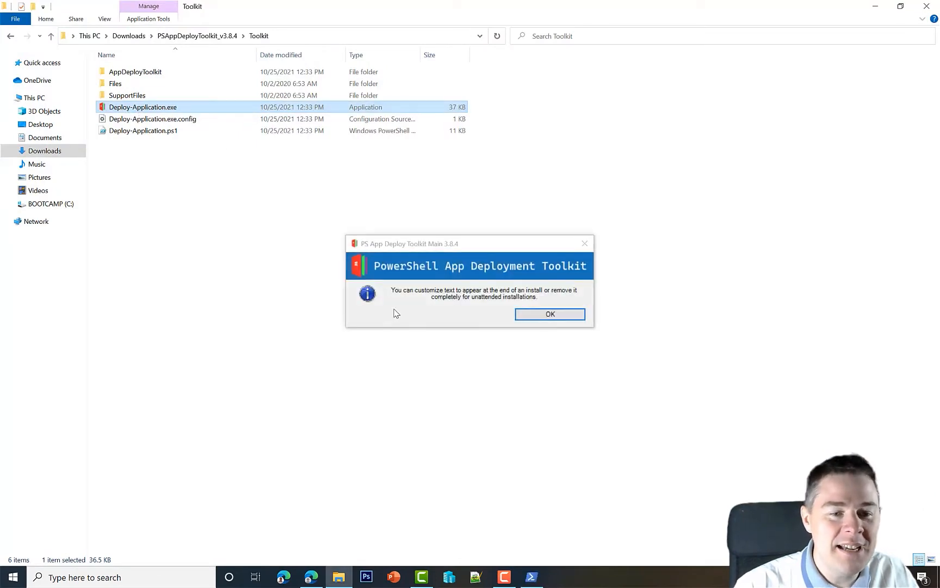
Dismiss the end-of-install message and select the Deploy-Application.ps1 script
left_click(550, 314)
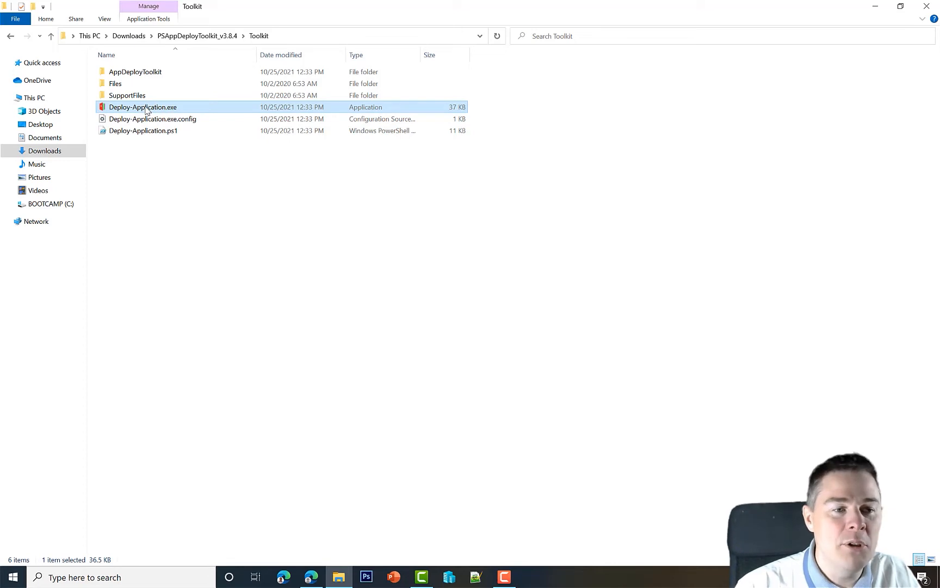
mouse_move(157, 112)
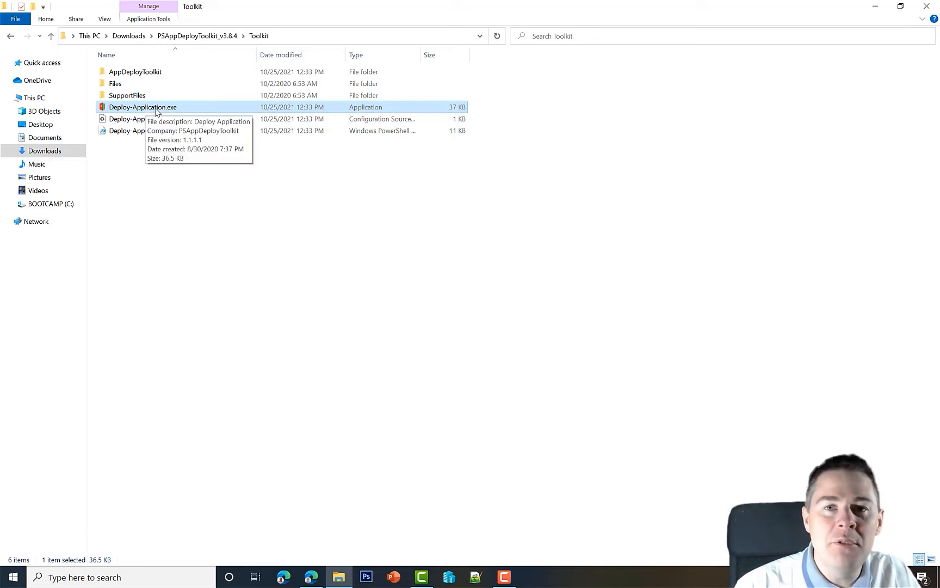
mouse_move(130, 140)
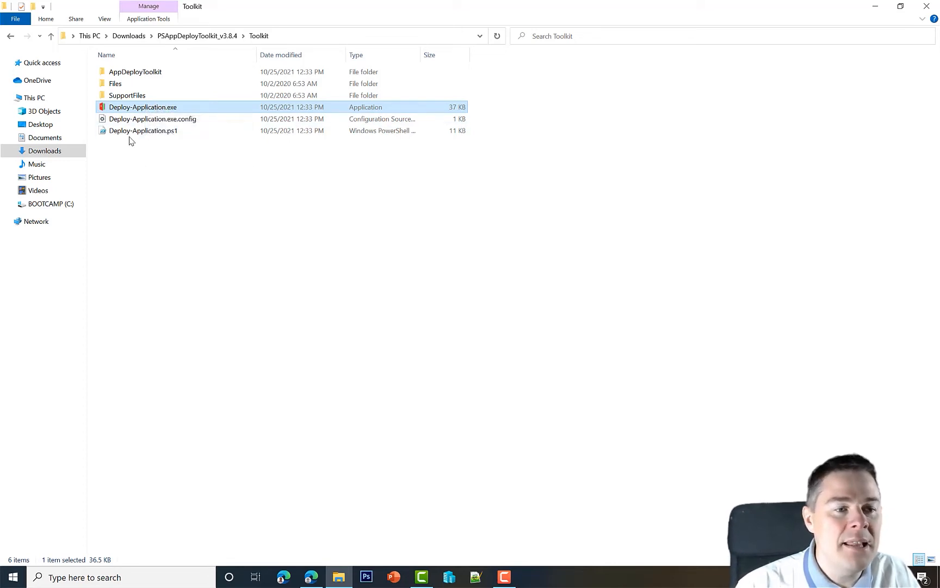
left_click(143, 130)
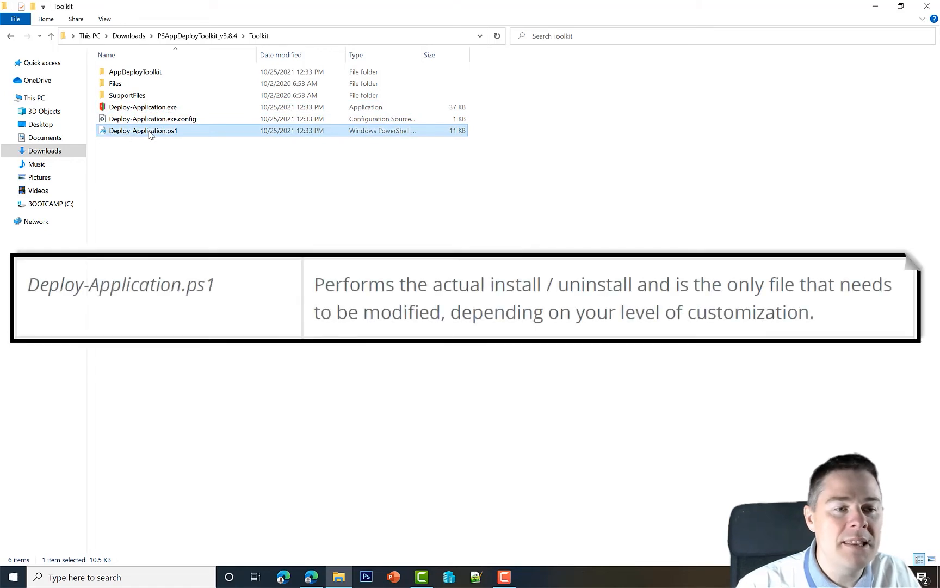
mouse_move(156, 135)
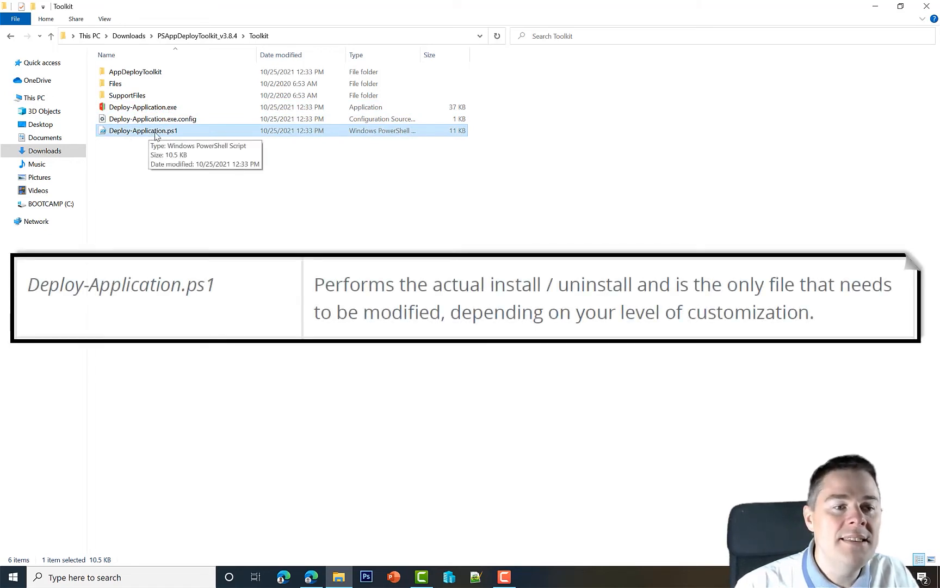
Edit Deploy-Application.ps1 in PowerShell ISE from its right-click menu
right_click(143, 131)
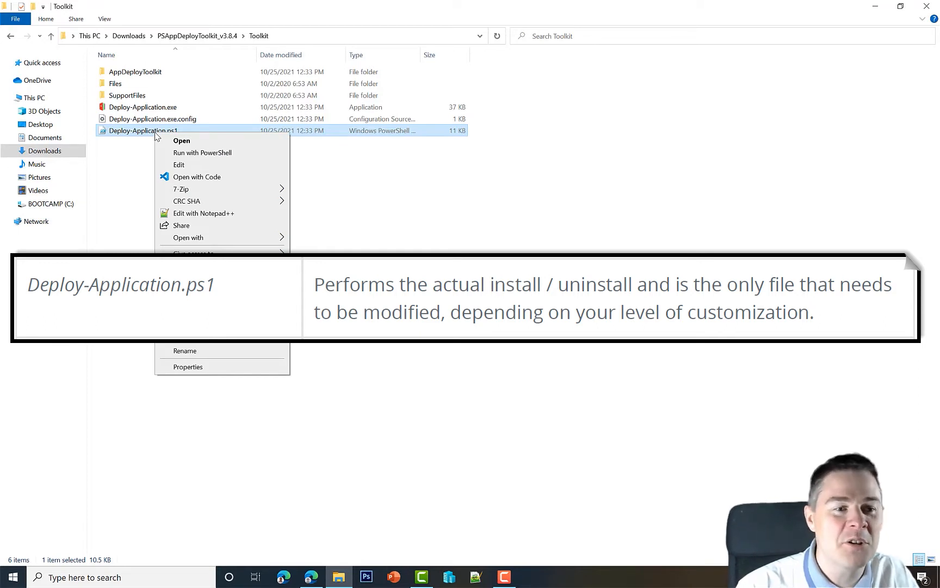
mouse_move(190, 196)
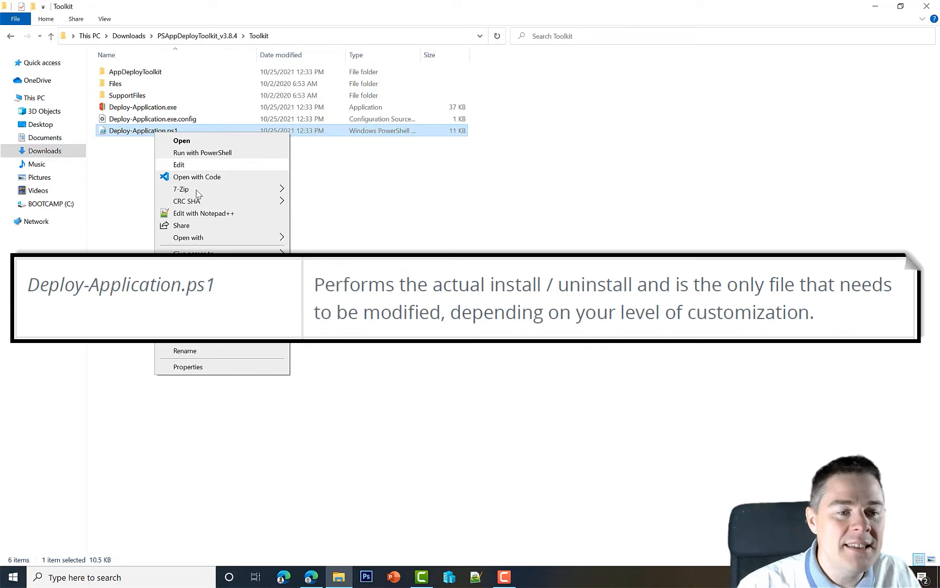
mouse_move(199, 169)
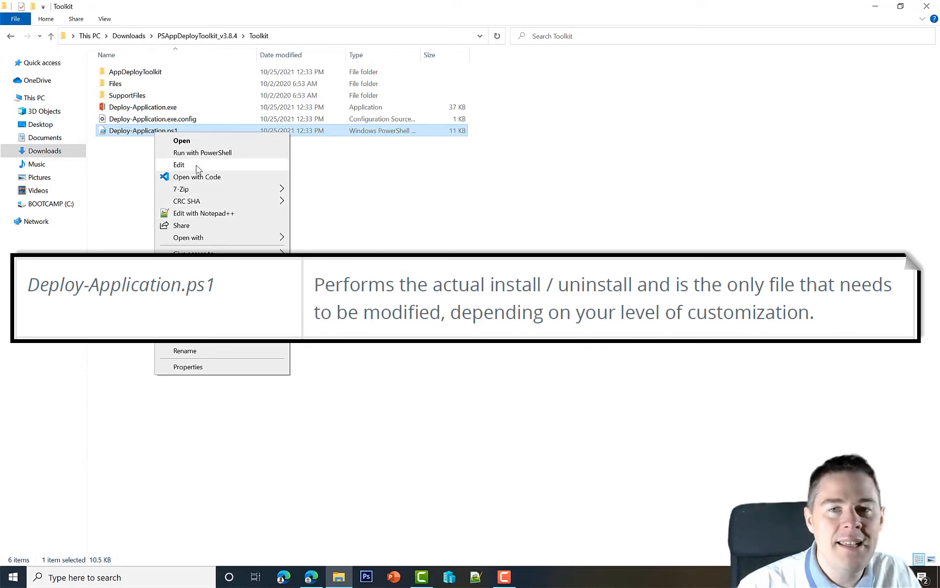
left_click(179, 165)
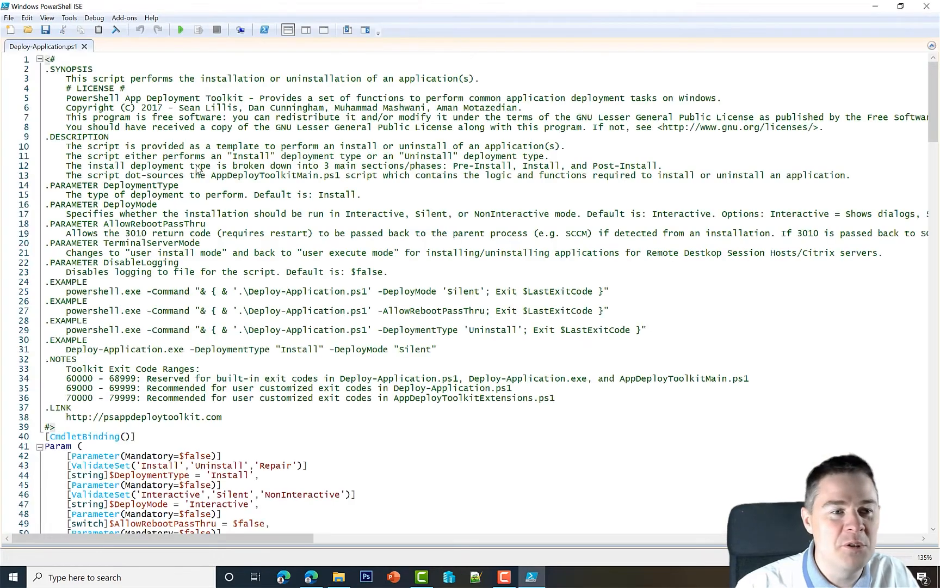
Enlarge the script text, then select the application variable declarations and placeholder script date
left_click(47, 18)
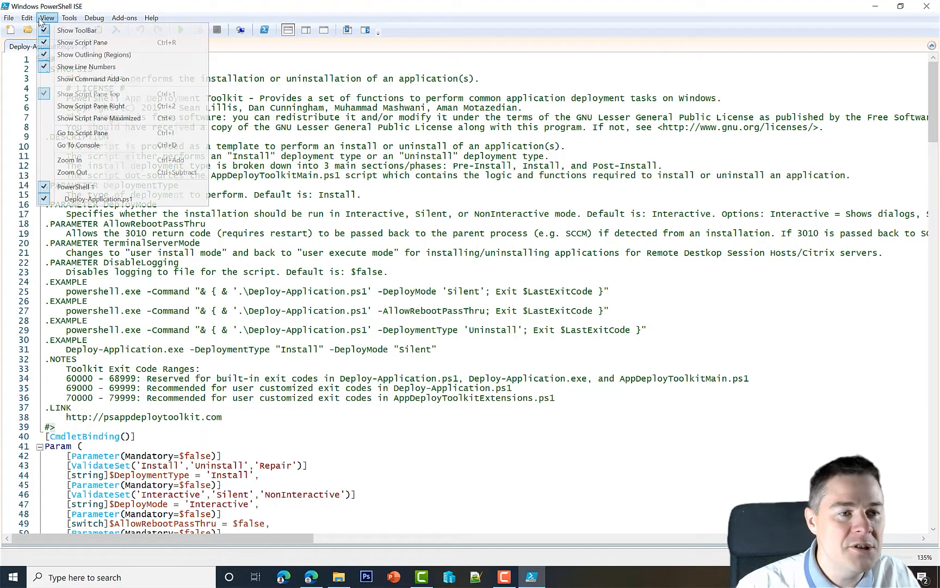
mouse_move(69, 160)
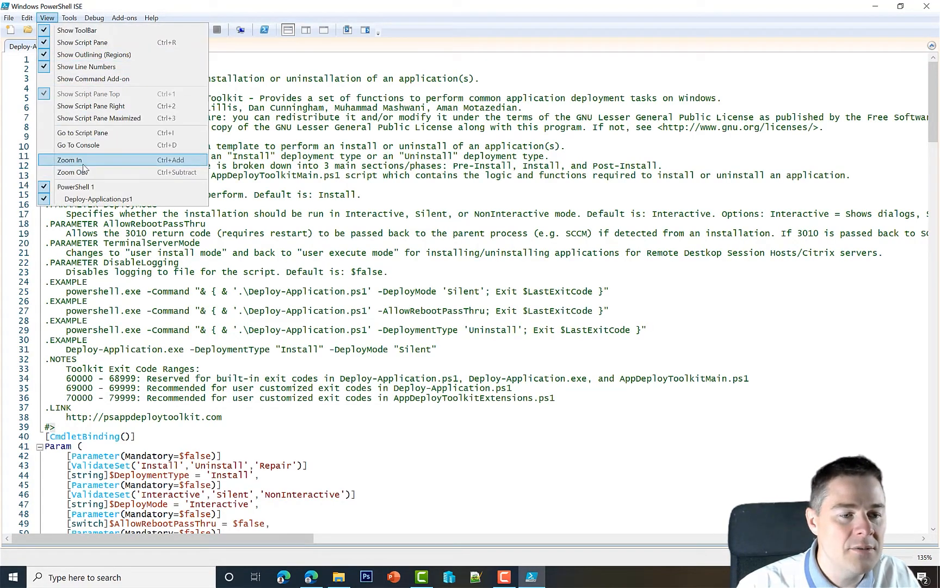
left_click(69, 159)
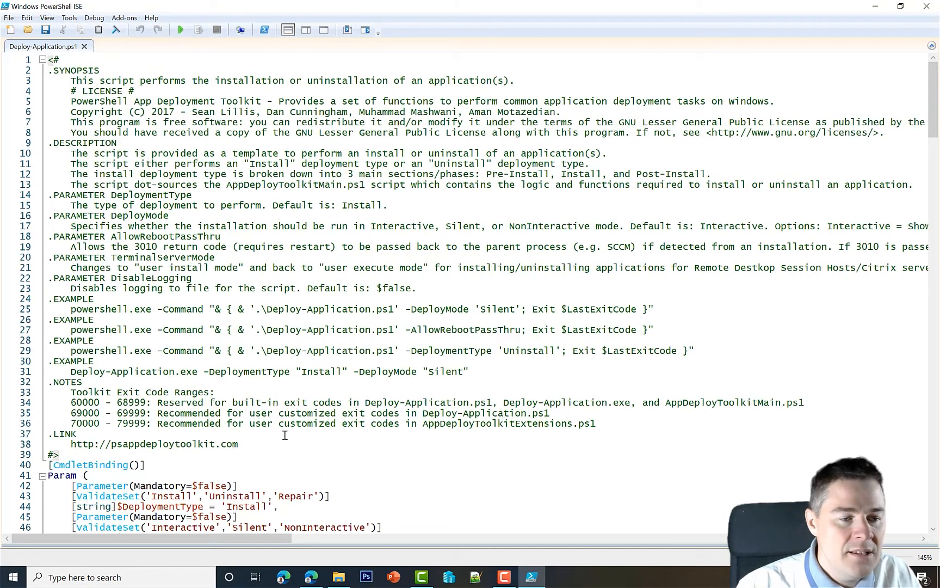
scroll("down", 3)
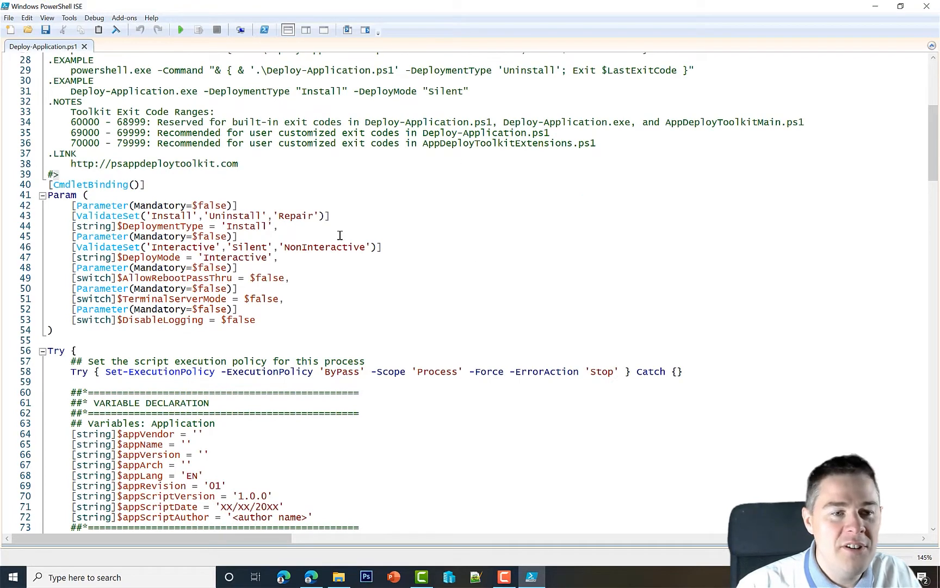
mouse_move(262, 197)
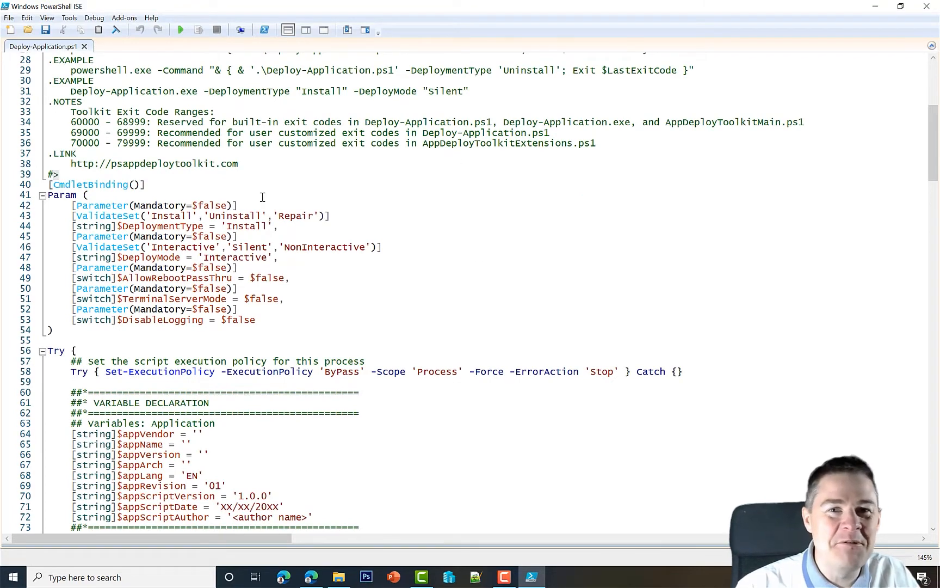
mouse_move(232, 191)
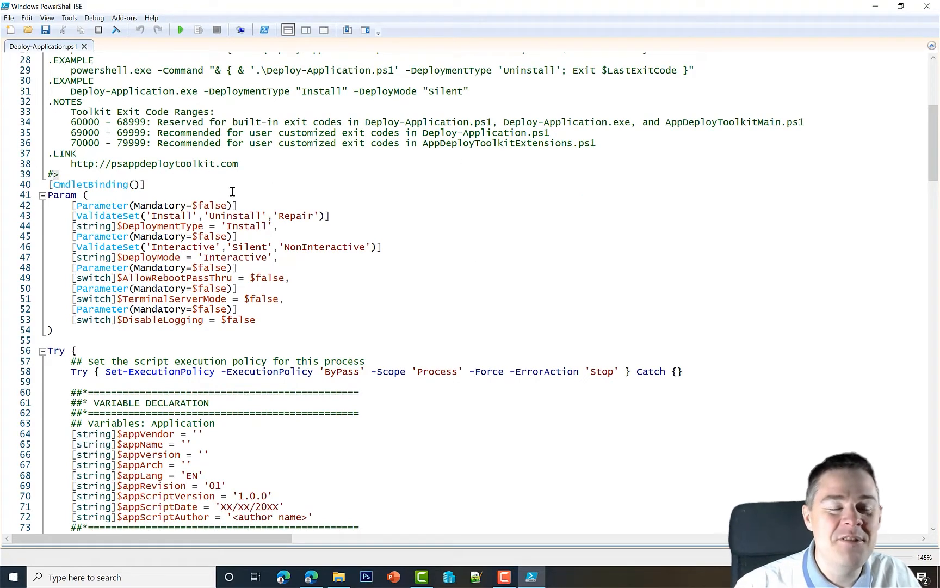
scroll("down", 3)
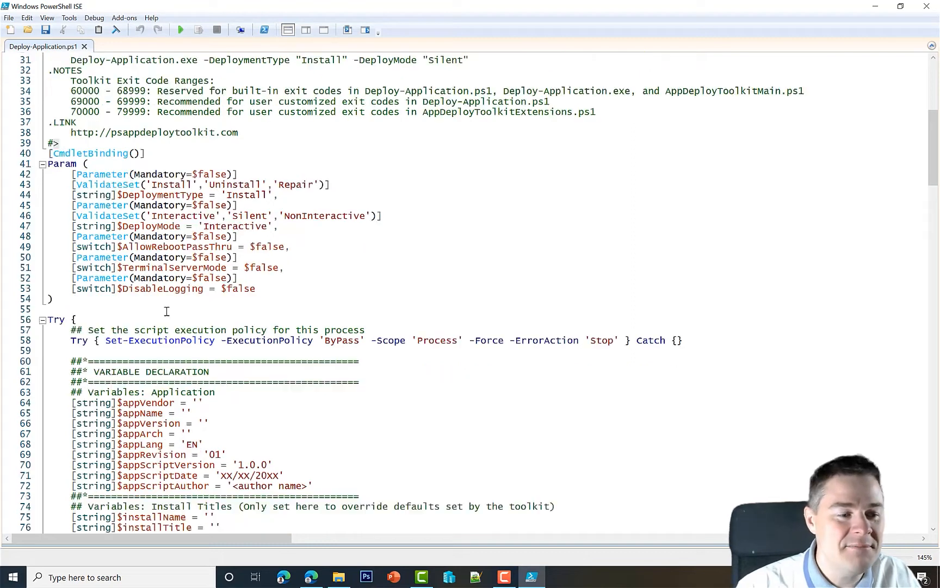
scroll("down", 3)
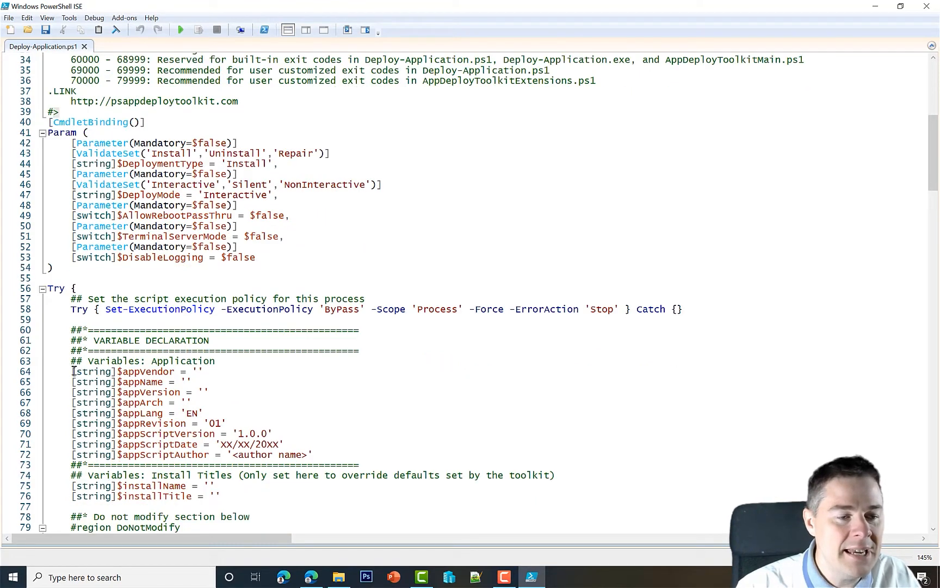
left_click_drag(70, 371, 306, 454)
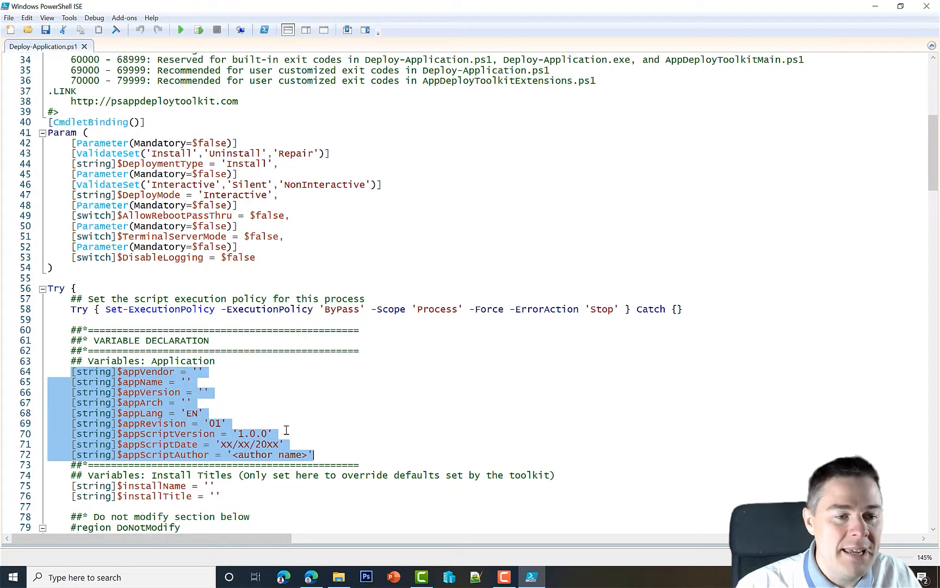
left_click(201, 372)
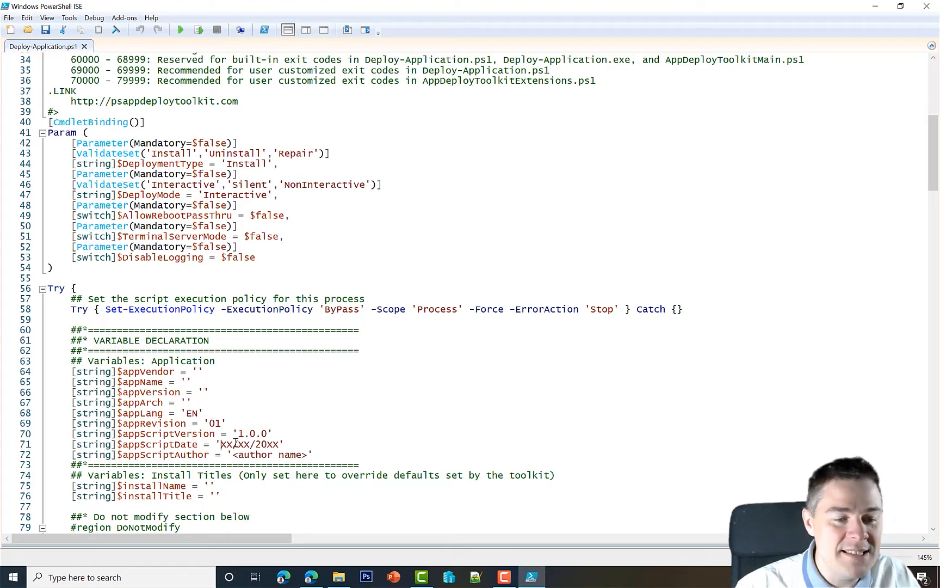
double_click(251, 454)
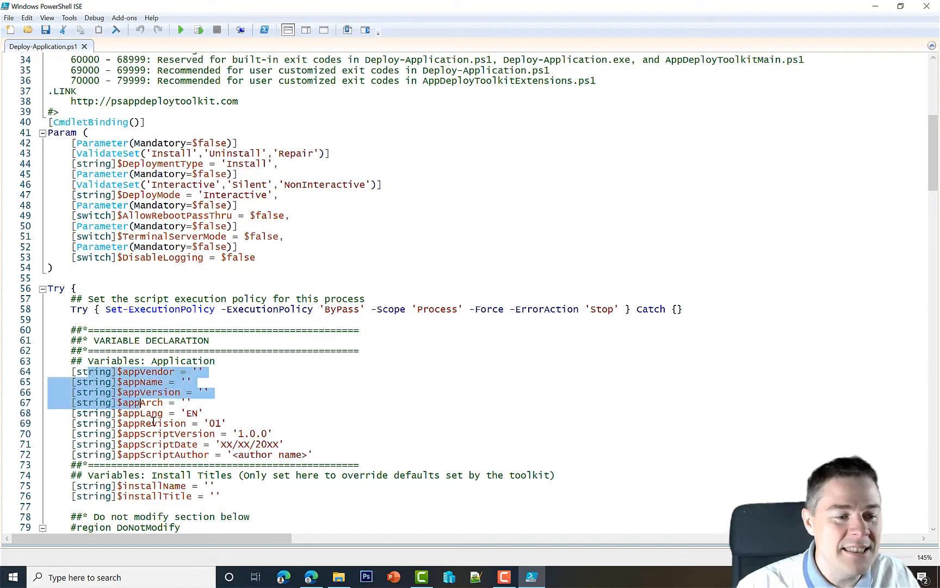
scroll("down", 3)
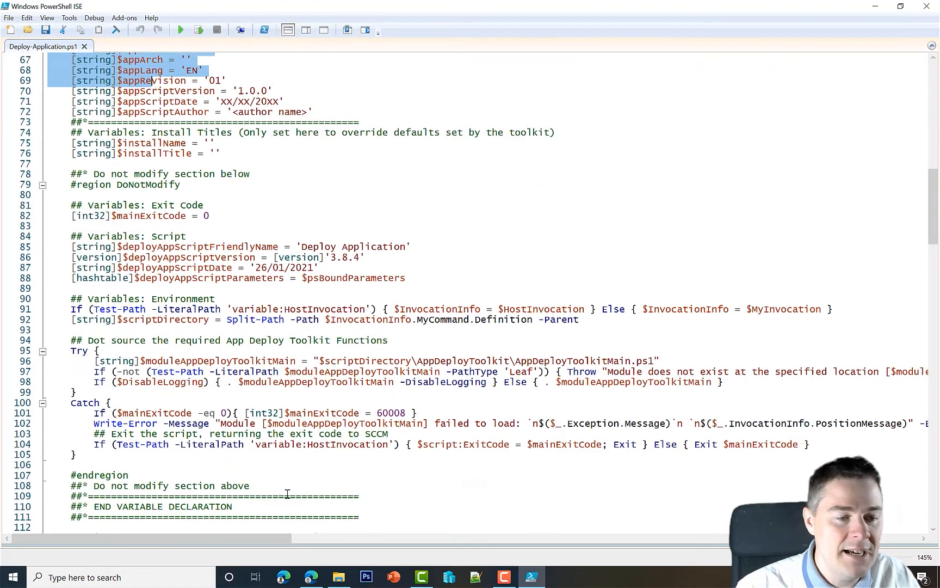
scroll("down", 3)
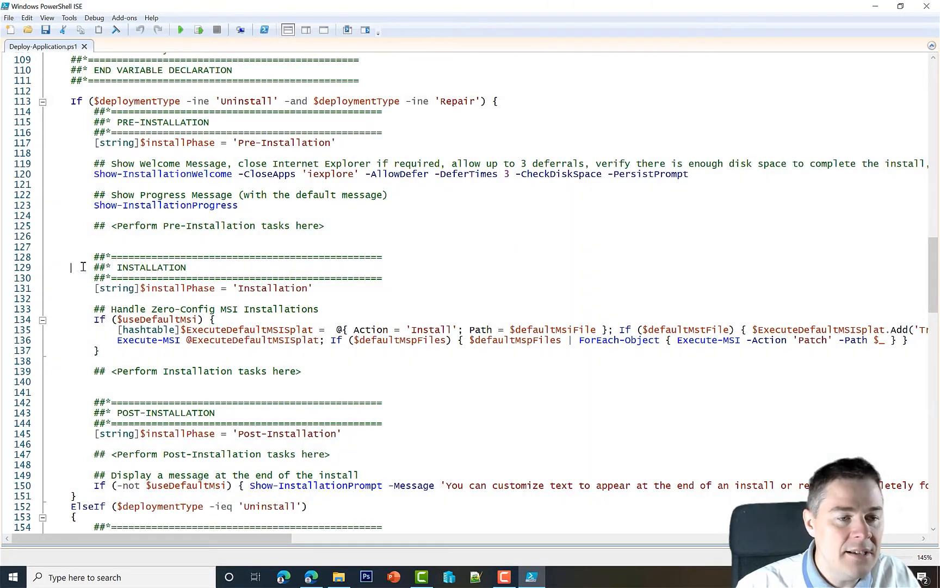
left_click_drag(93, 266, 231, 278)
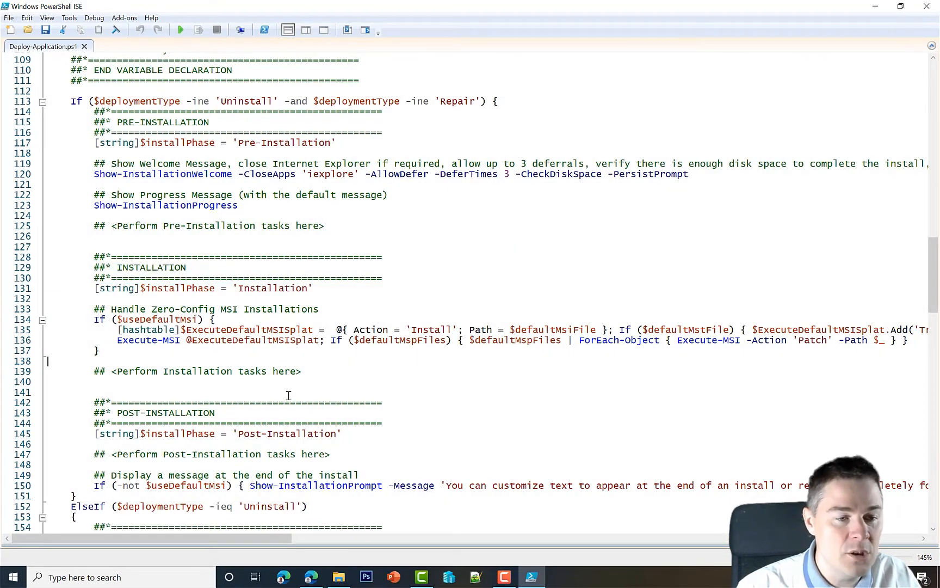
left_click(113, 382)
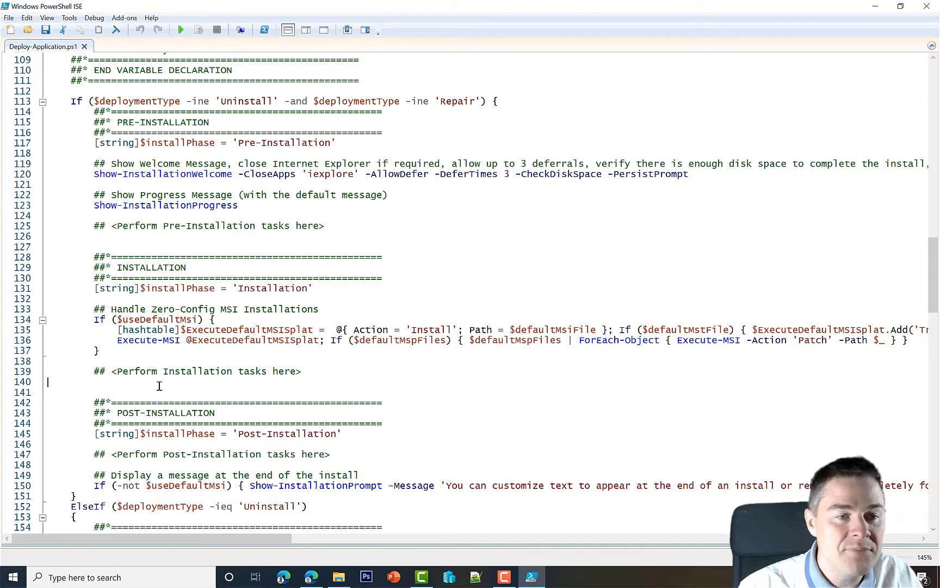
mouse_move(245, 237)
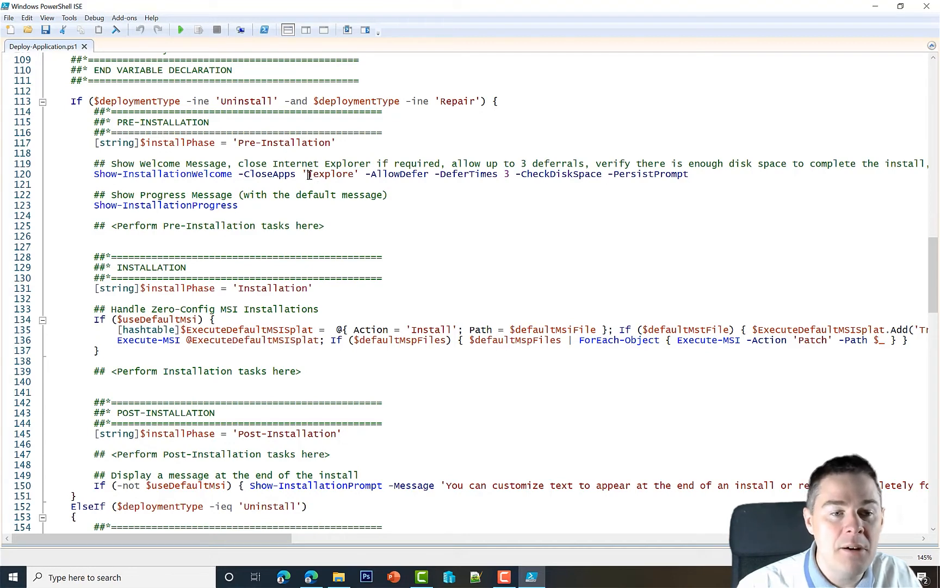
double_click(330, 174)
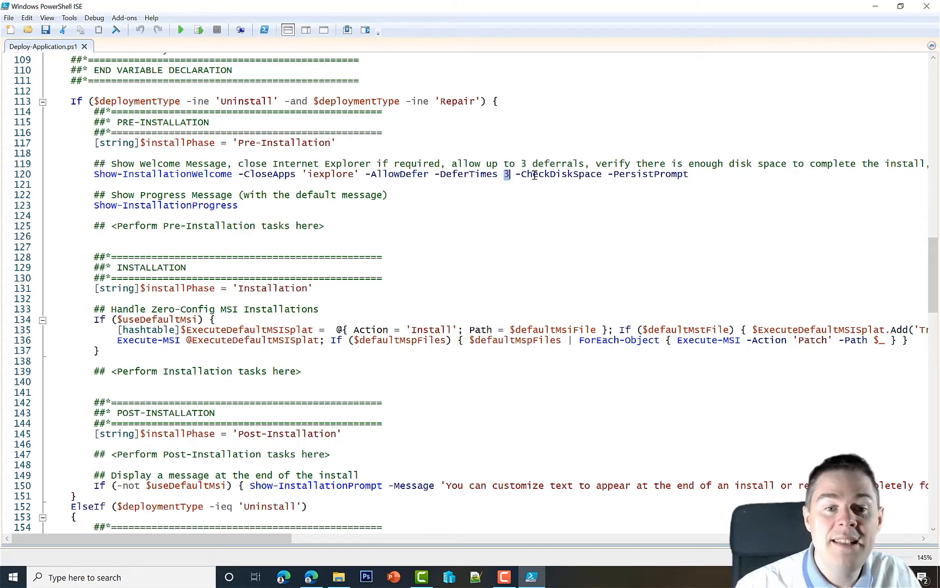
double_click(564, 175)
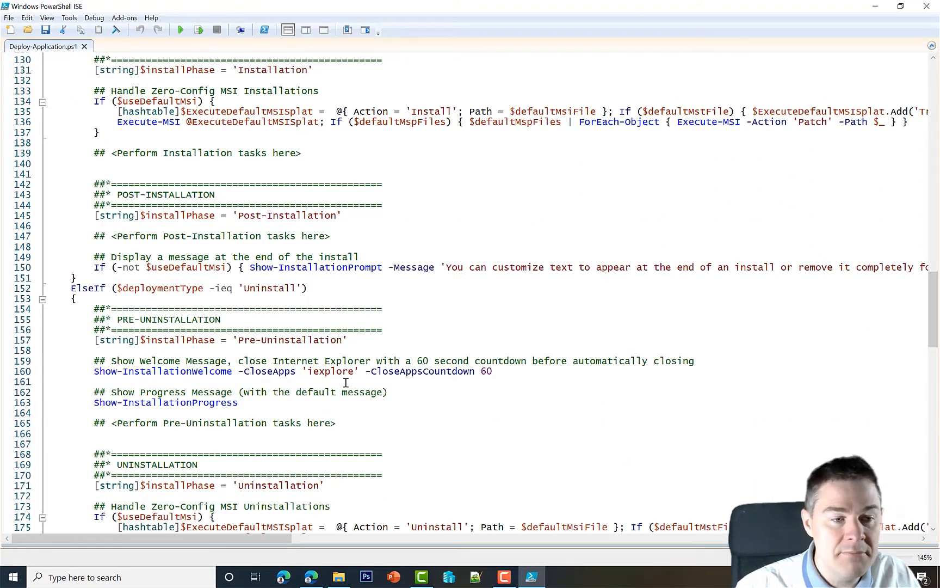
mouse_move(364, 316)
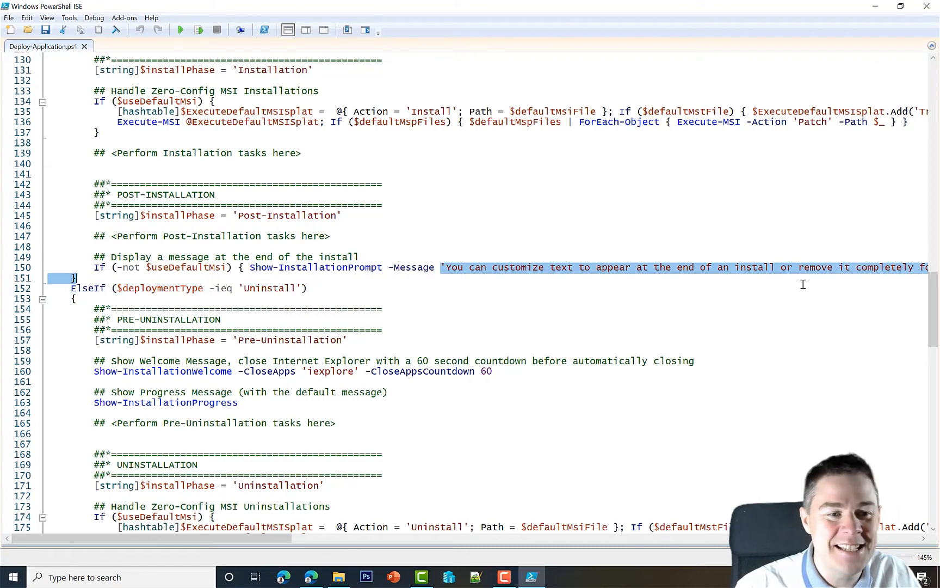
mouse_move(87, 138)
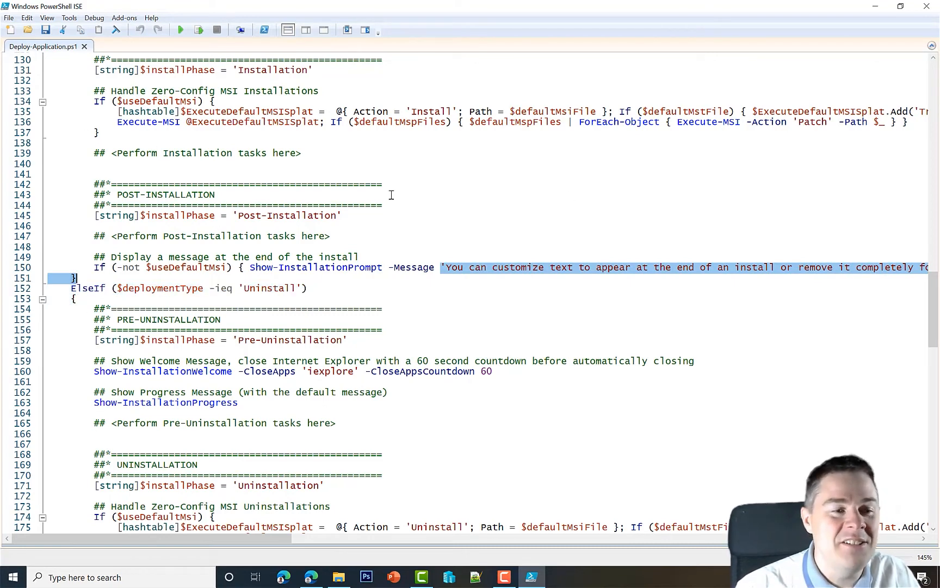
mouse_move(234, 215)
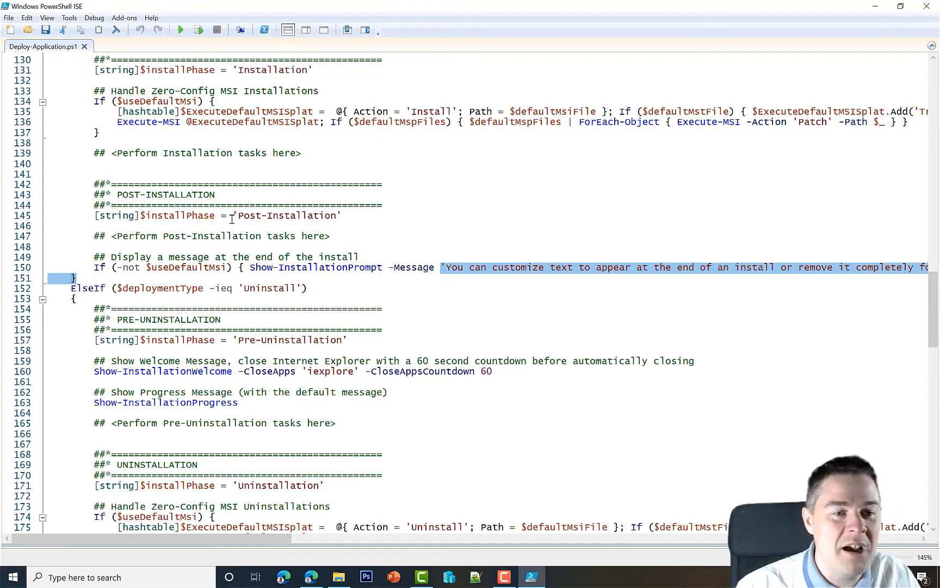
mouse_move(926, 6)
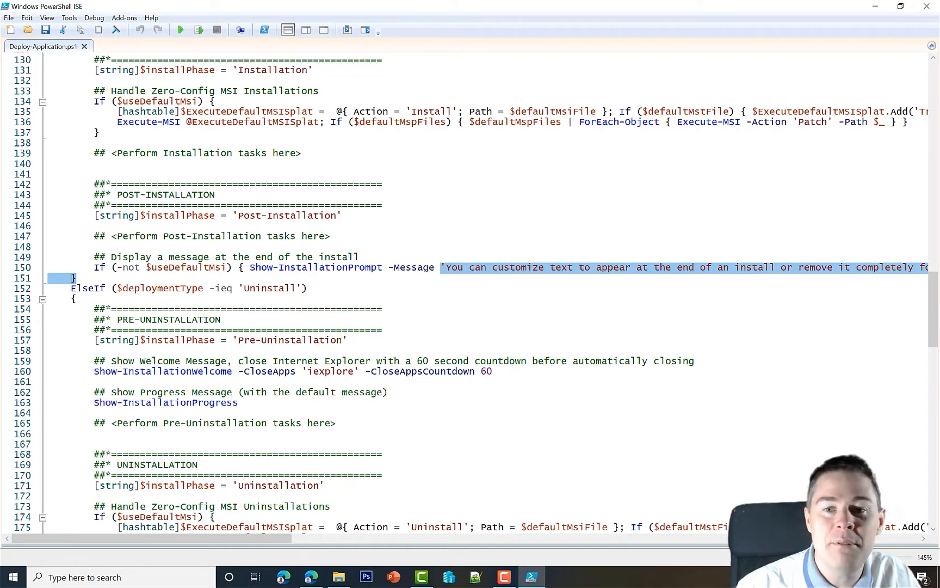
mouse_move(925, 6)
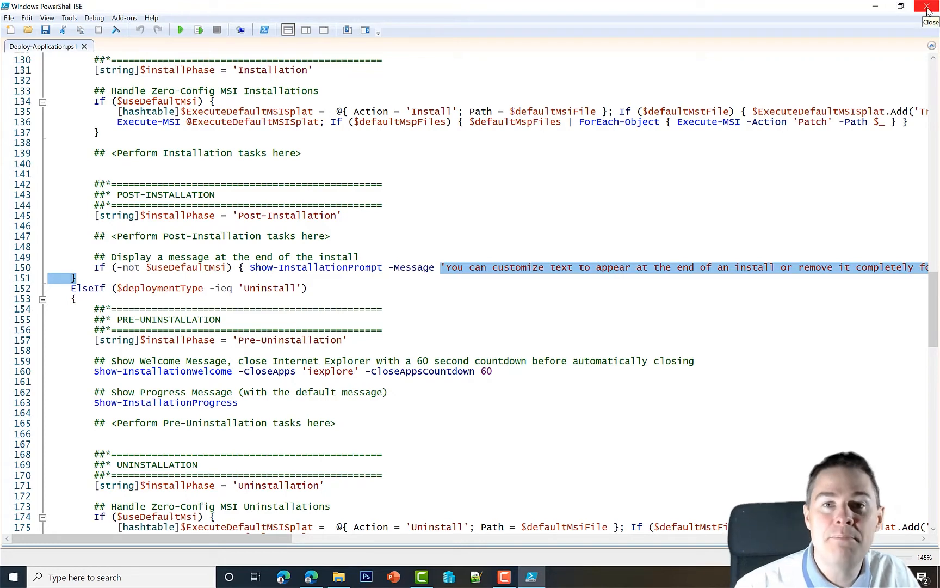
mouse_move(364, 258)
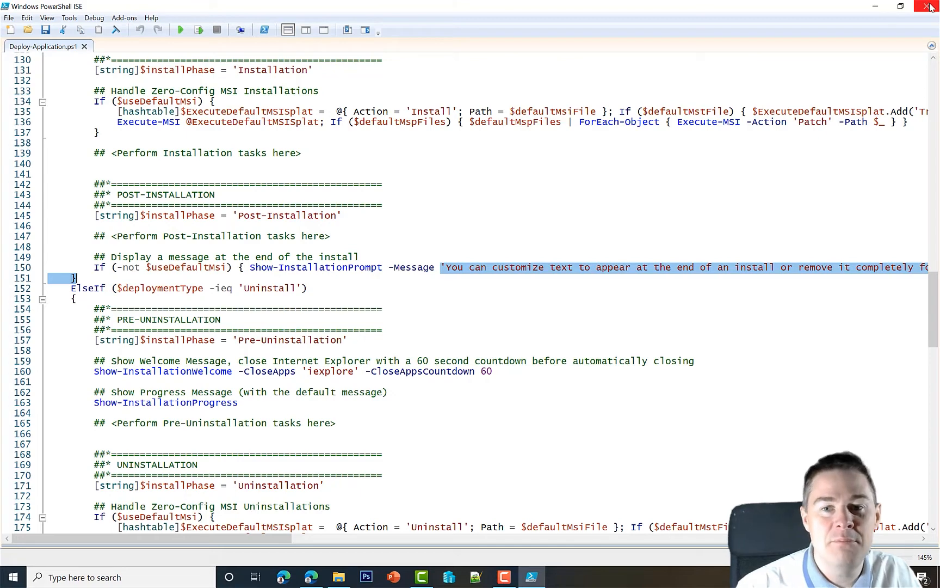
mouse_move(927, 6)
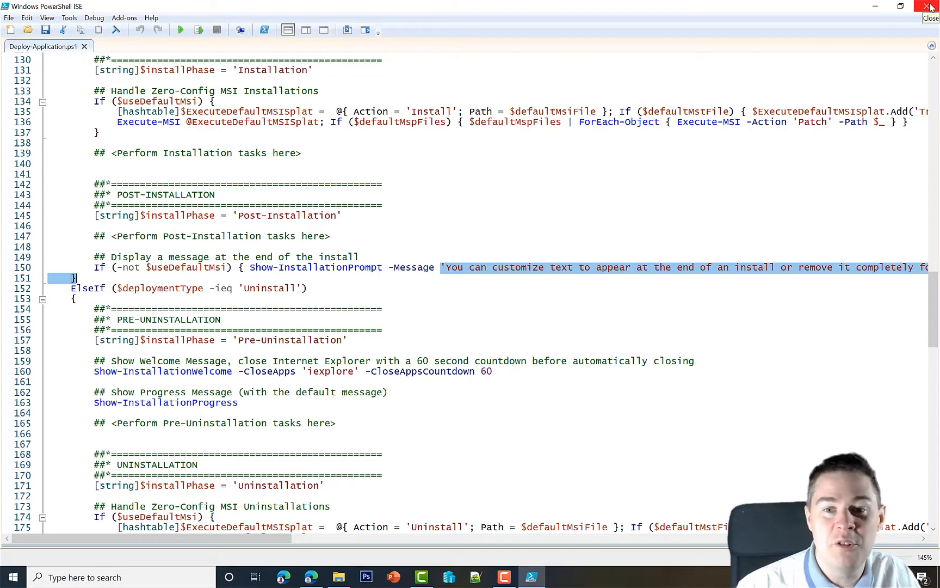
Exit Windows PowerShell ISE, leaving the Toolkit folder with Deploy-Application.exe selected
left_click(927, 7)
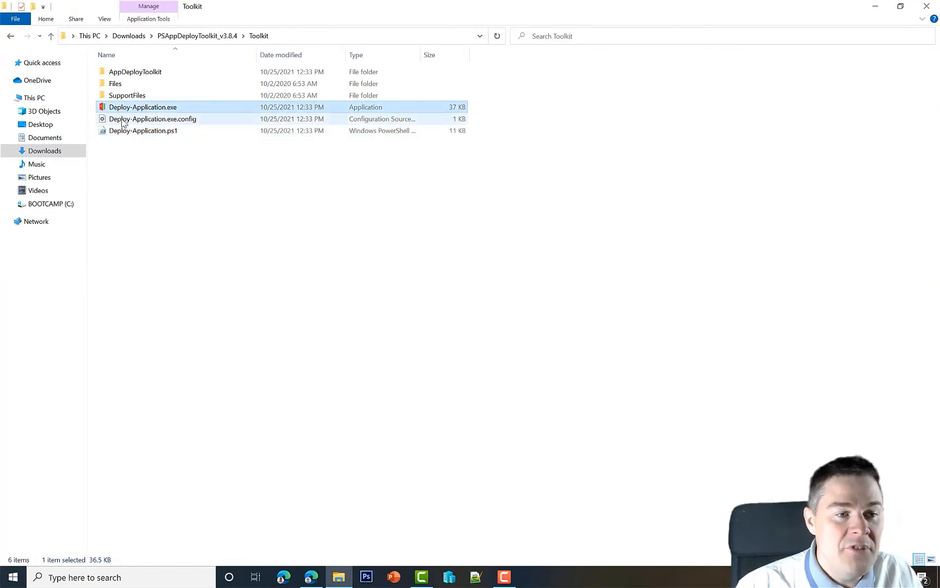
left_click(143, 131)
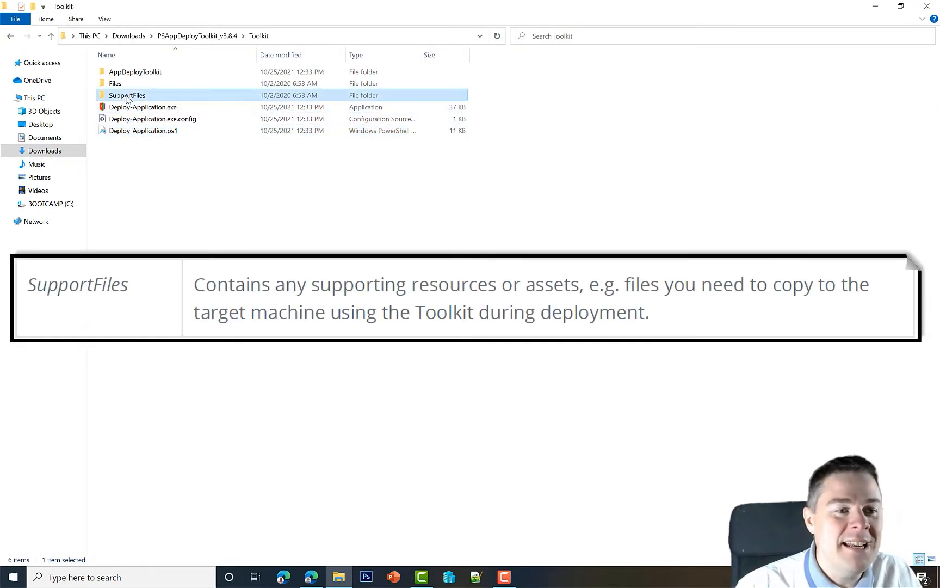
double_click(127, 95)
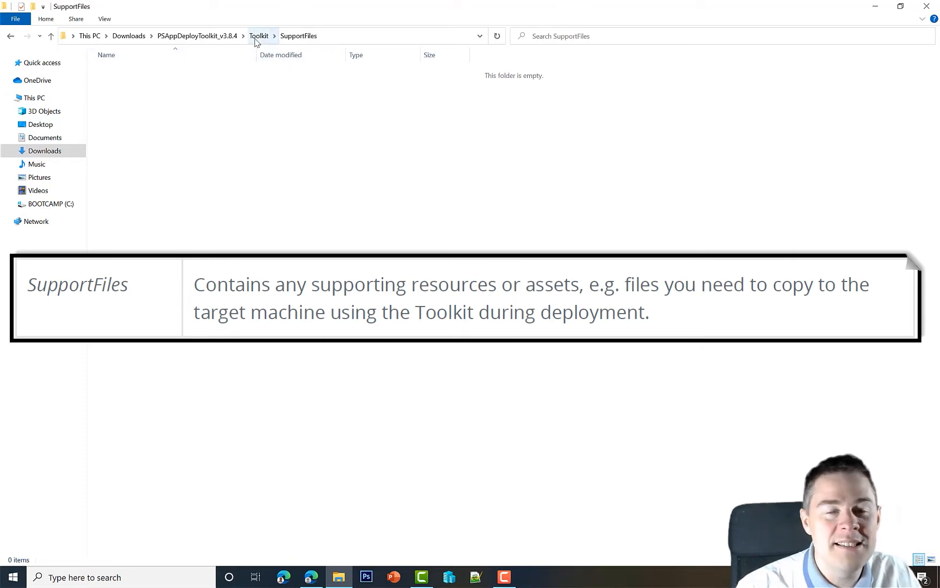
left_click(258, 36)
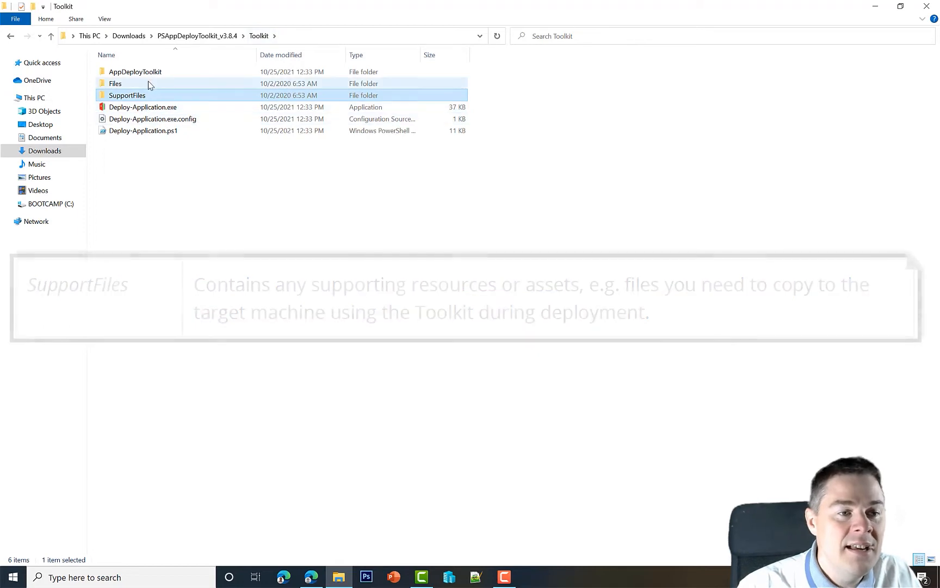
Open the AppDeployToolkit folder and preview the default AppDeployToolkitBanner.png in Photos, then close it
double_click(136, 71)
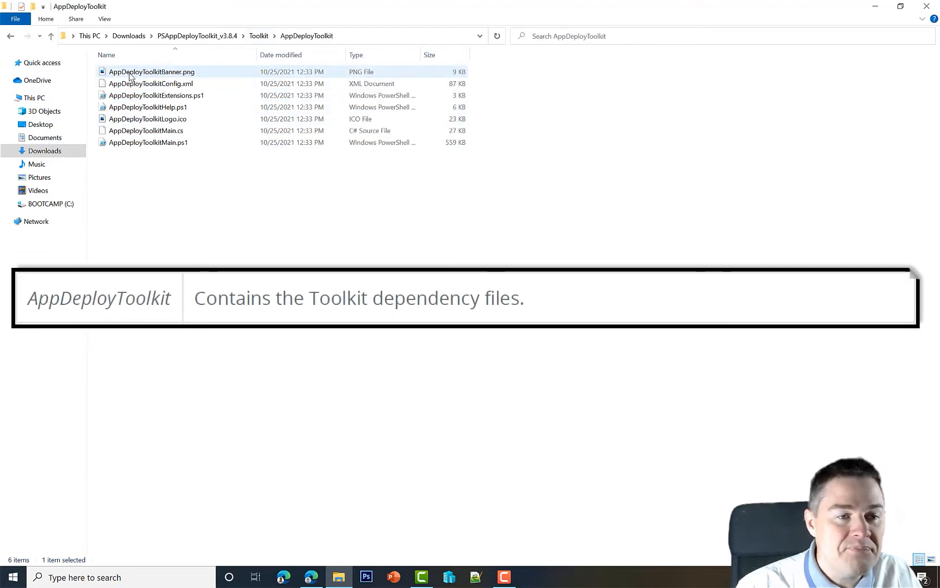
left_click(257, 222)
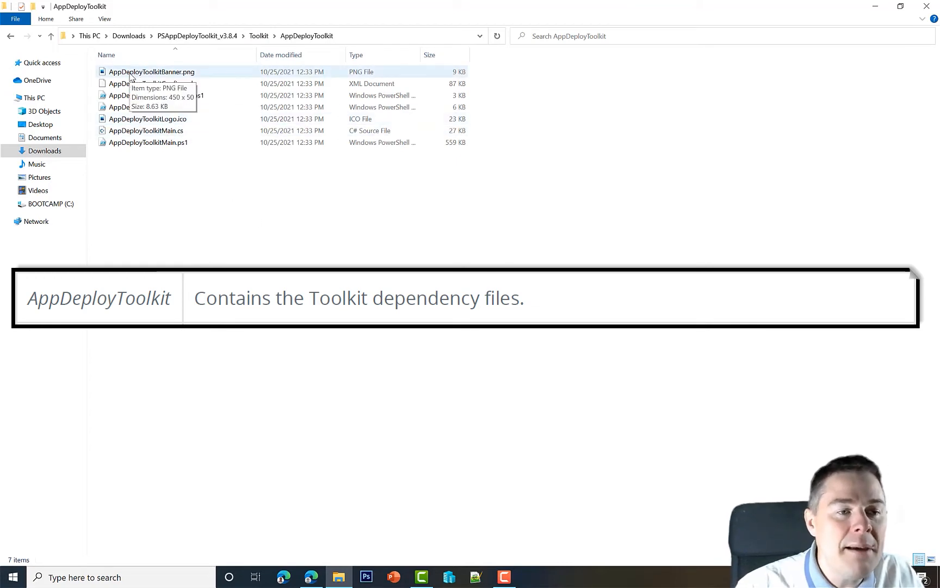
mouse_move(145, 75)
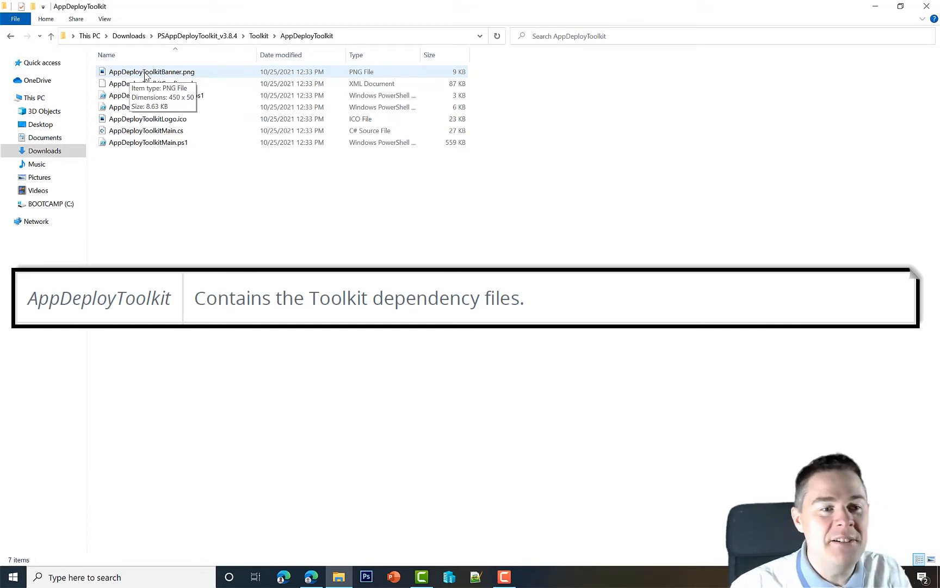
double_click(147, 71)
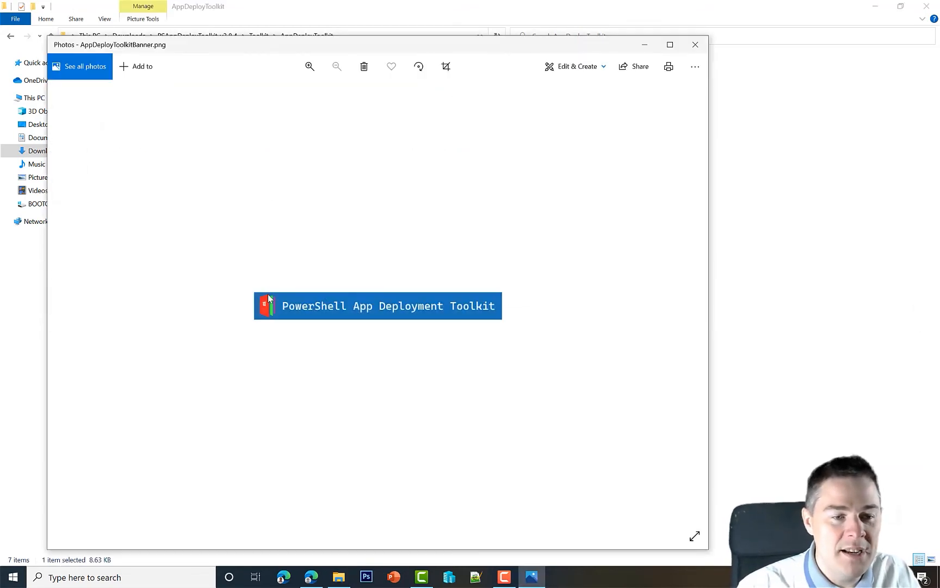
mouse_move(365, 305)
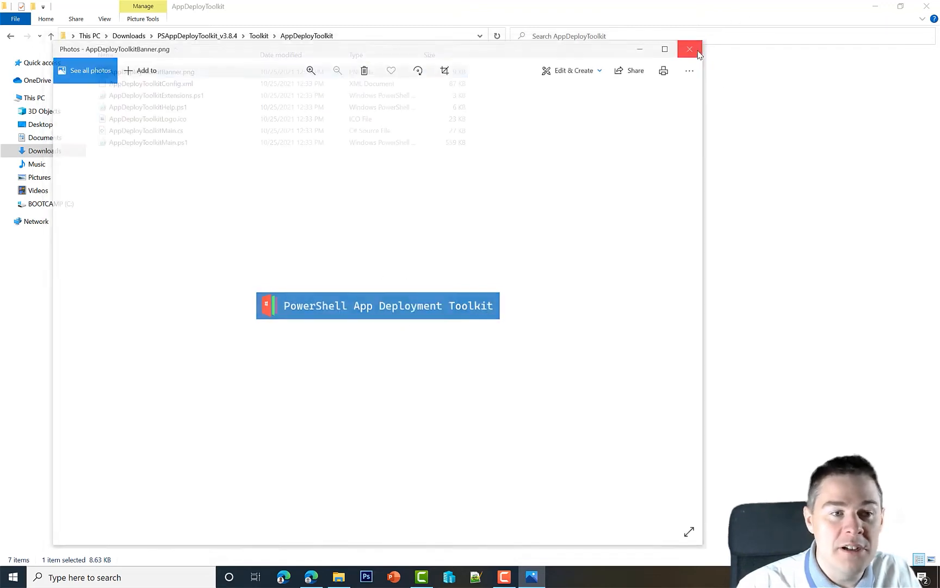
left_click(689, 49)
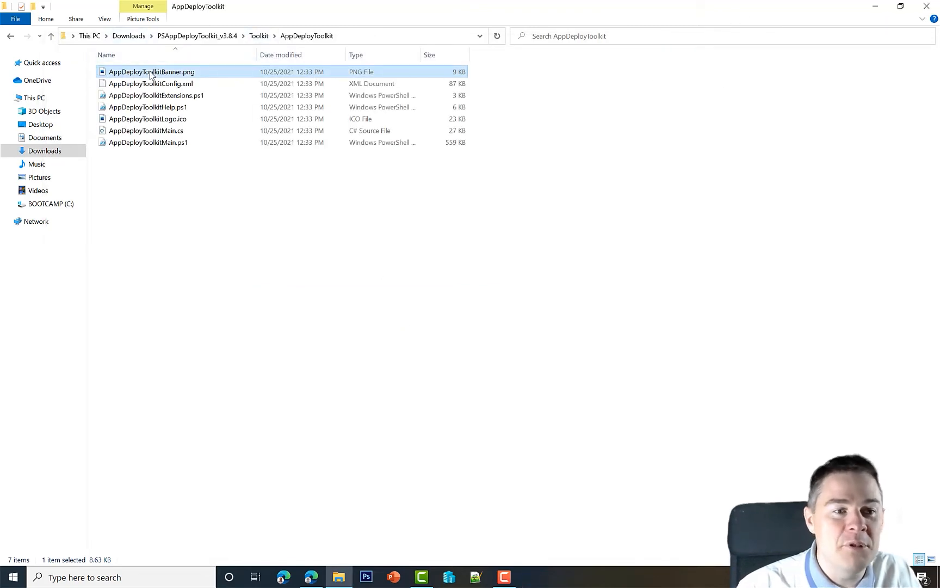
right_click(150, 71)
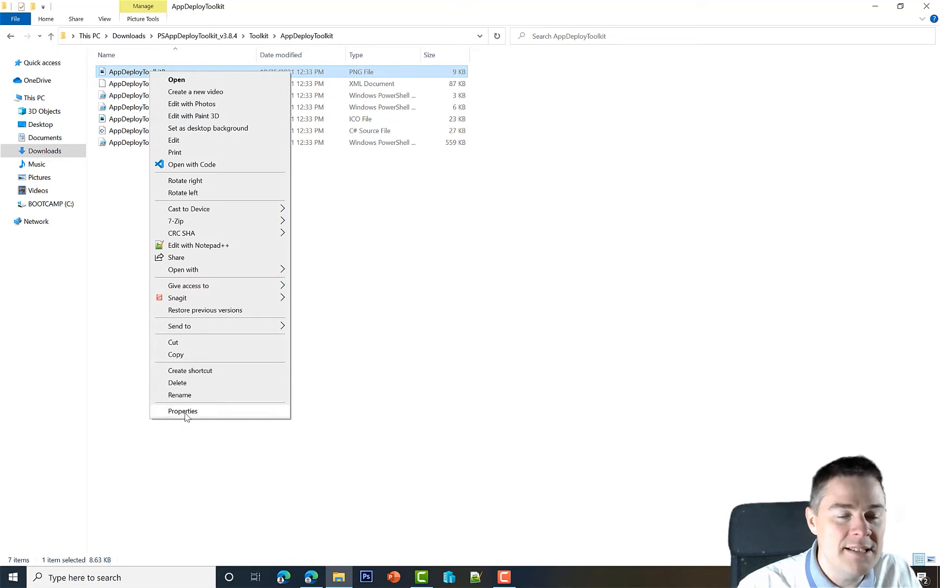
left_click(182, 410)
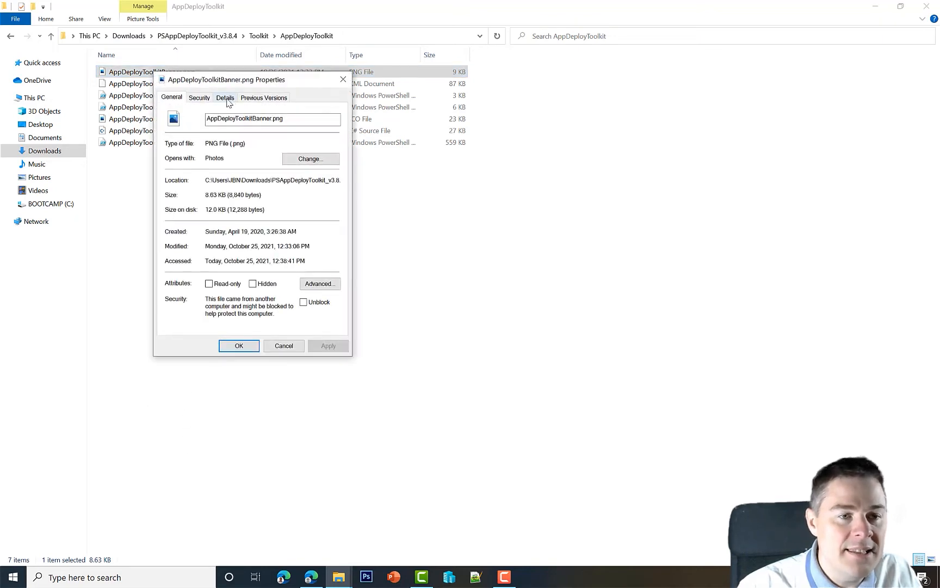
left_click(224, 97)
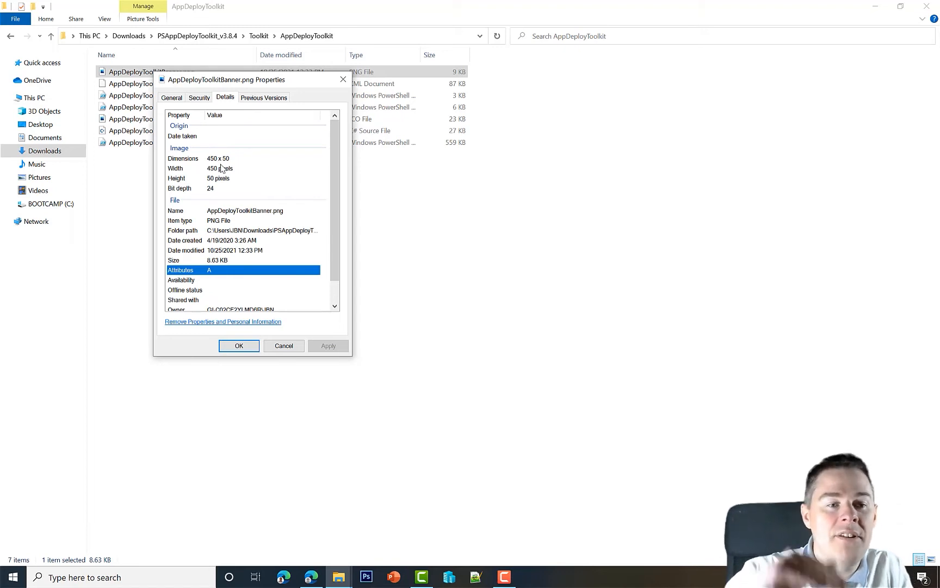
mouse_move(211, 193)
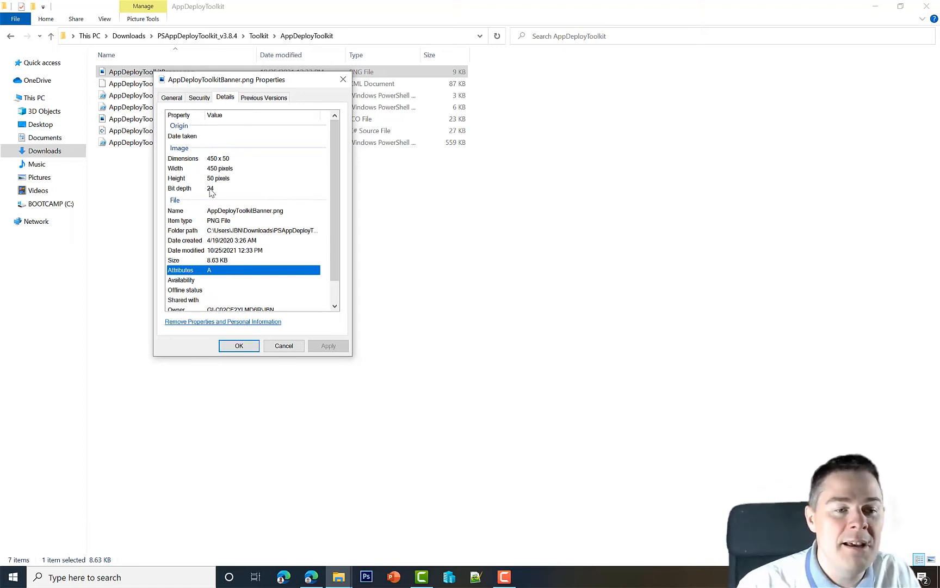
left_click(284, 345)
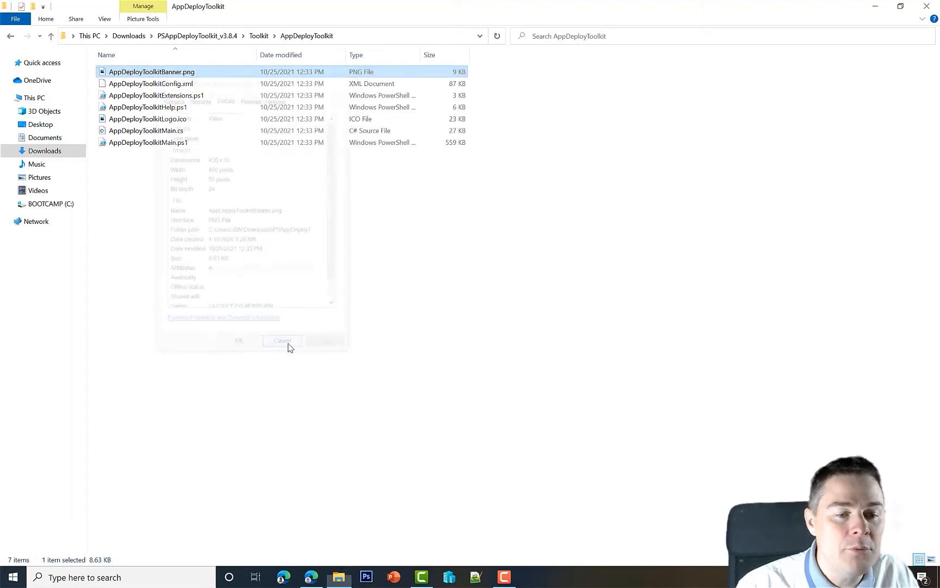
Close the custom banner preview and copy the banner PNG from the desktop
left_click(282, 340)
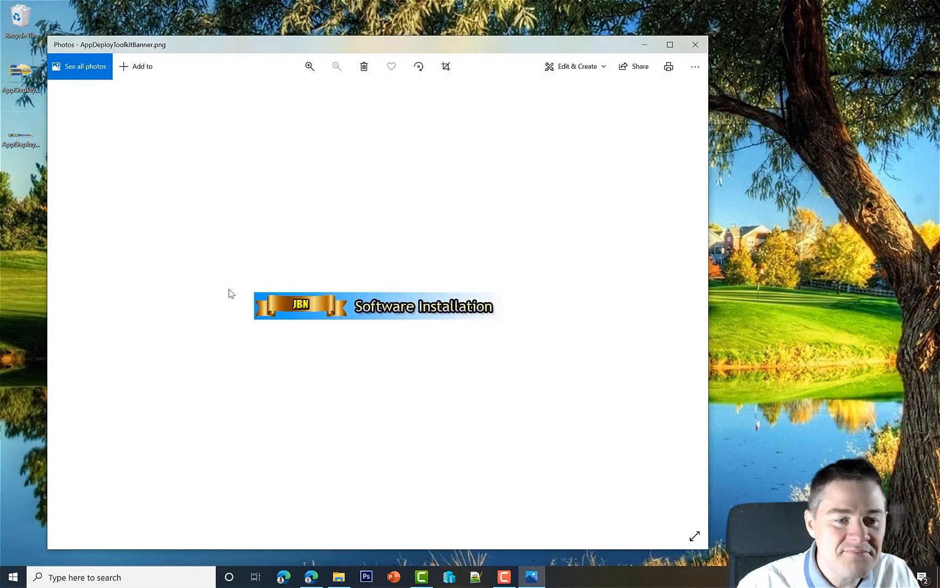
left_click(695, 45)
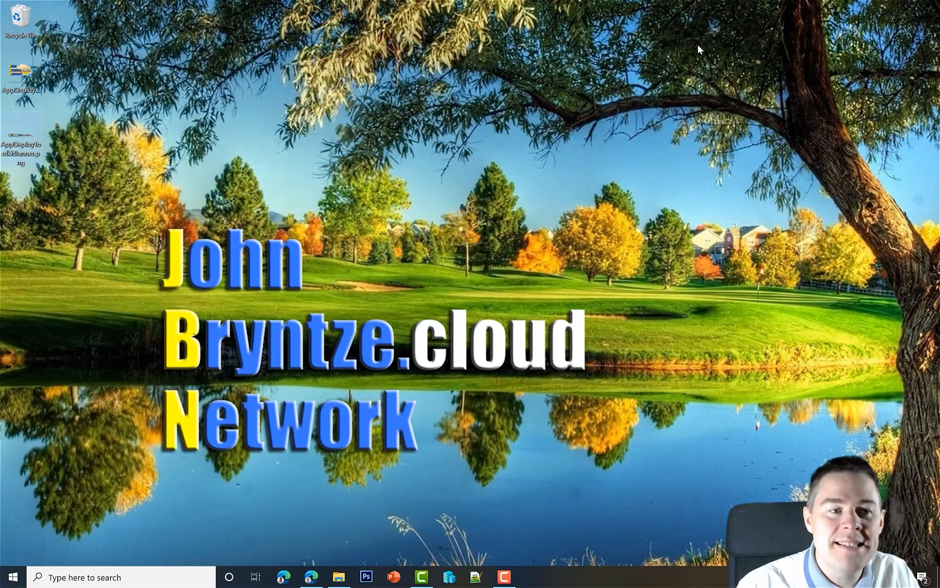
right_click(19, 128)
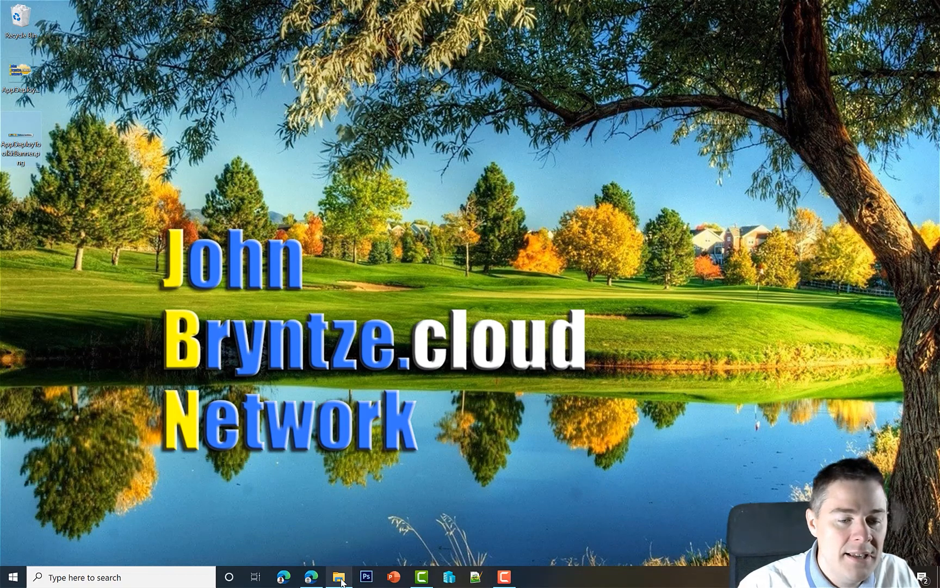
Paste the banner into AppDeployToolkit, replacing the existing AppDeployToolkitBanner.png
left_click(337, 577)
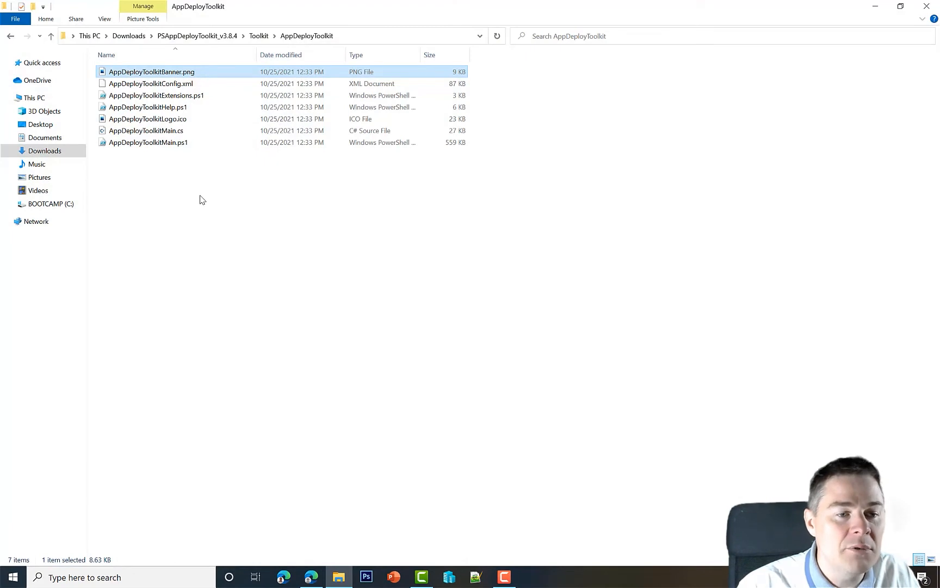
right_click(202, 199)
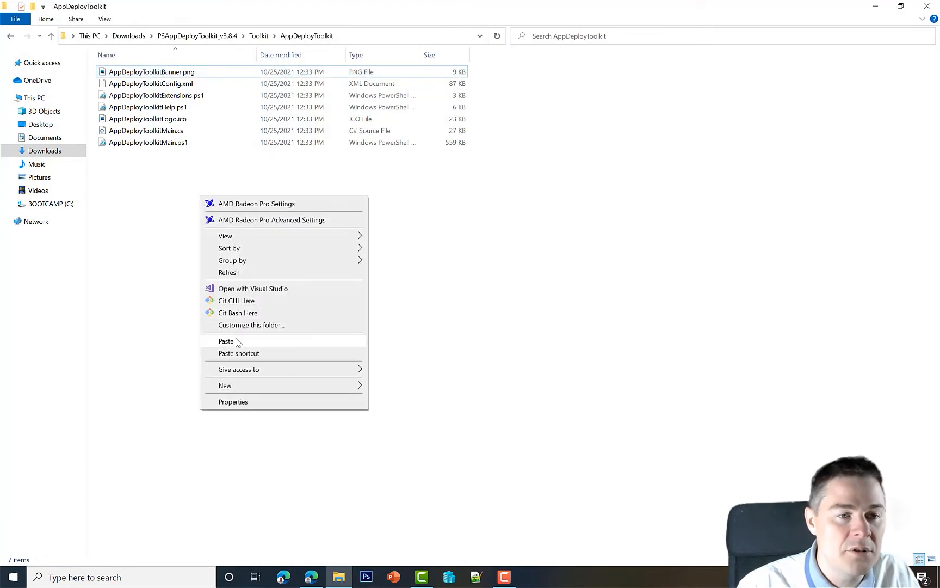
left_click(225, 341)
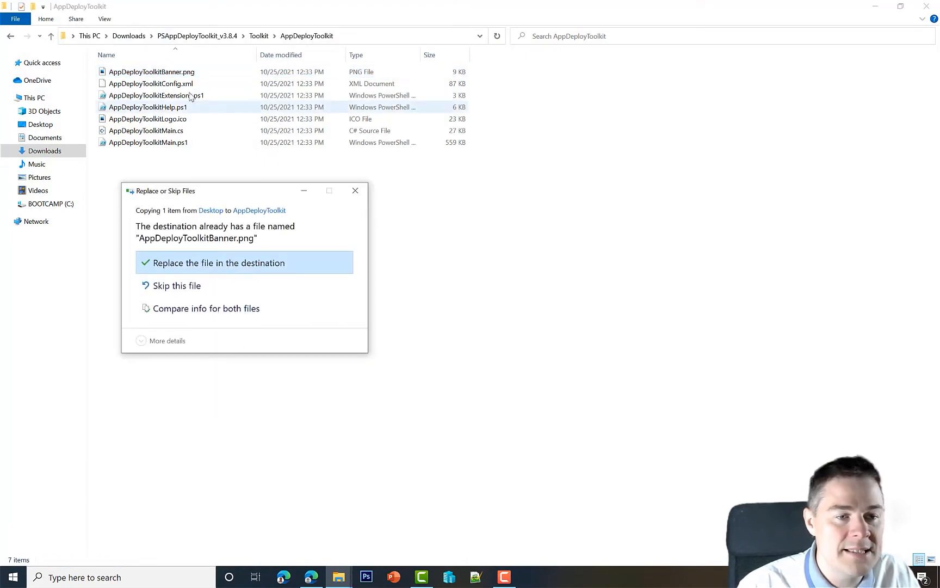
left_click(219, 263)
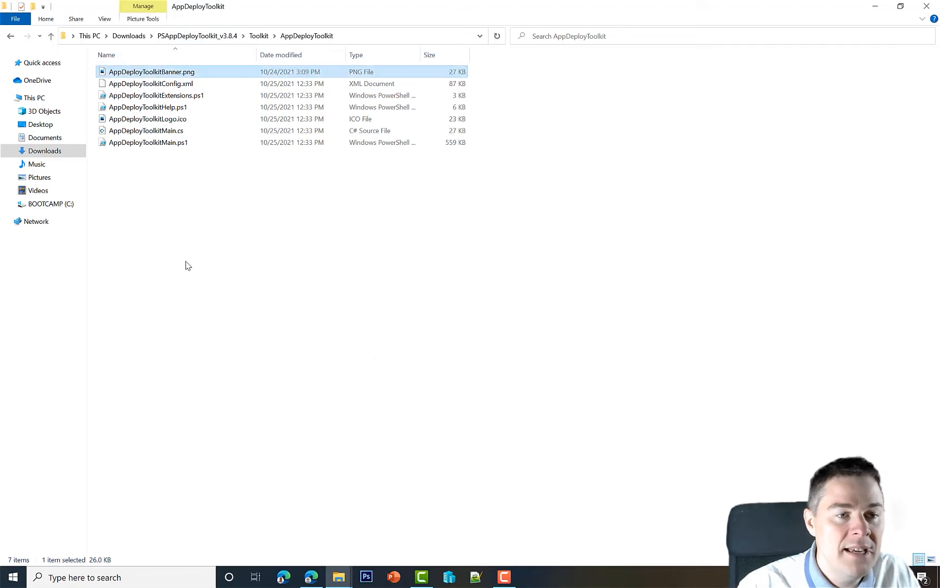
mouse_move(166, 126)
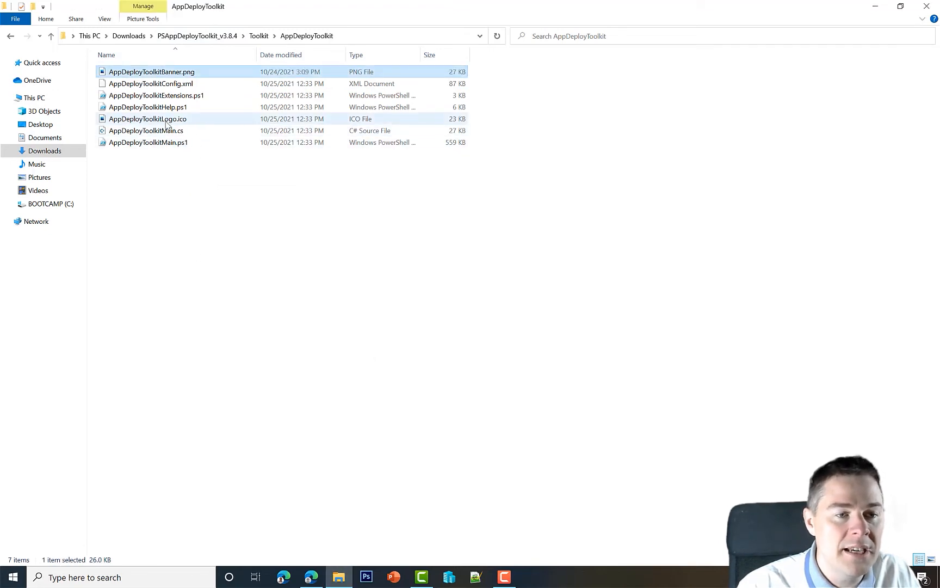
mouse_move(151, 126)
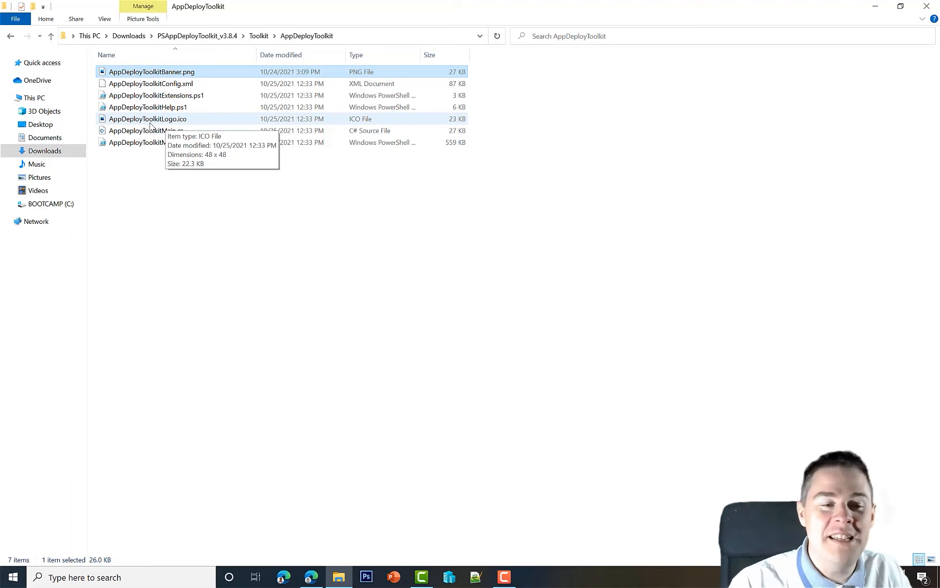
mouse_move(151, 114)
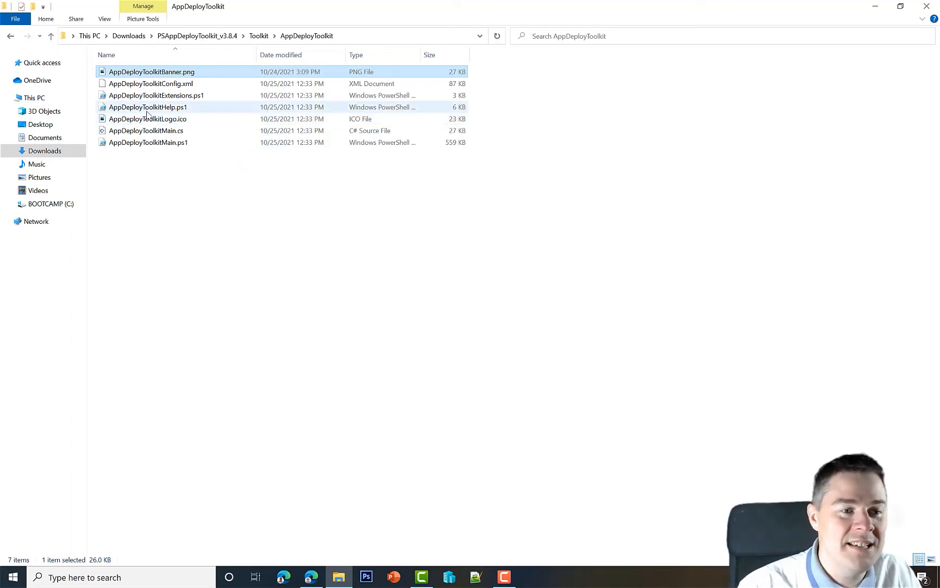
Preview the default and custom logo icons, then replace AppDeployToolkitLogo.ico with the custom JBN icon
double_click(148, 118)
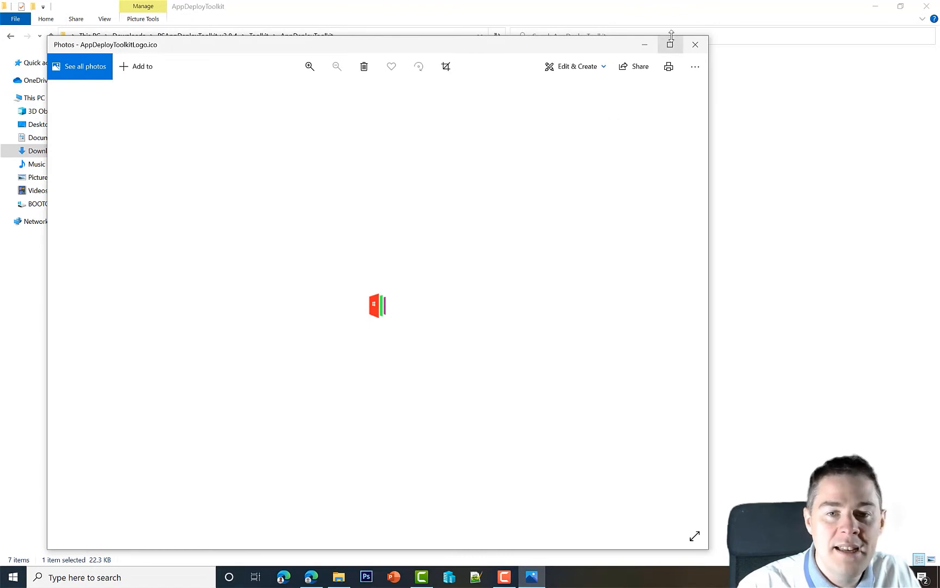
left_click(695, 44)
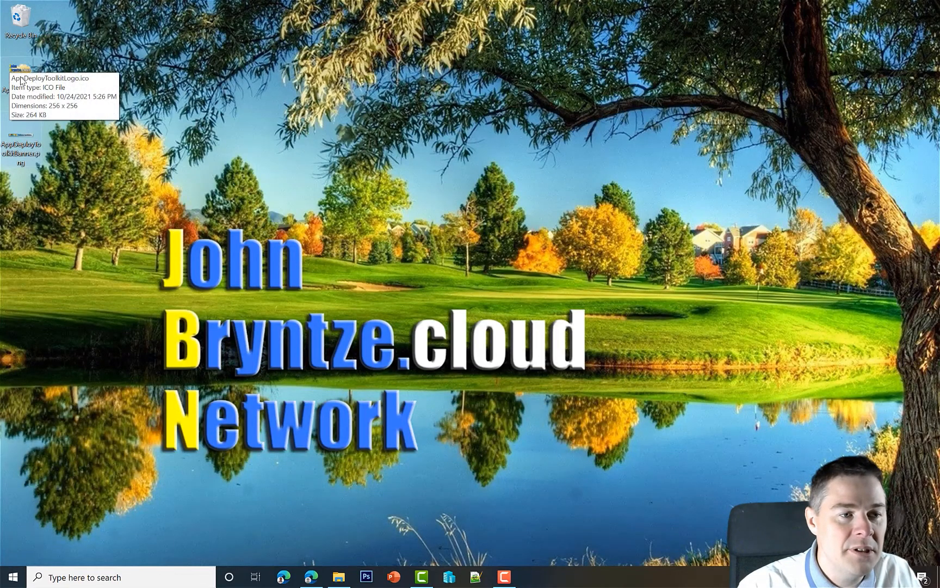
double_click(18, 68)
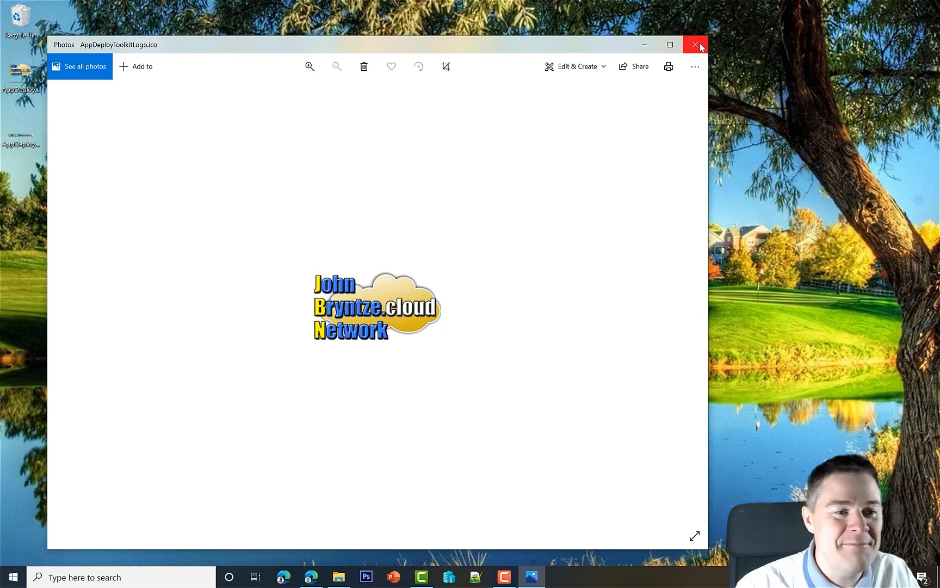
left_click(695, 45)
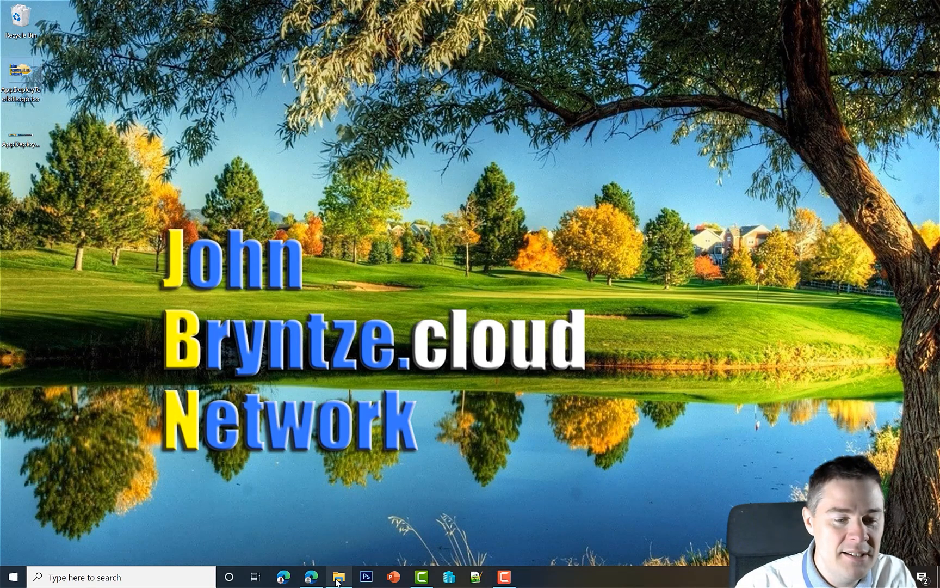
left_click(337, 577)
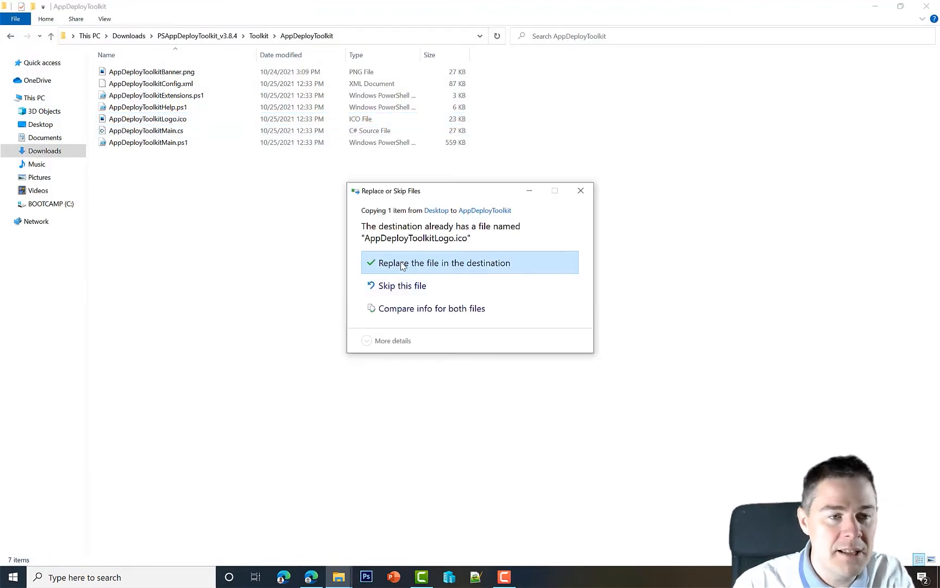
left_click(445, 263)
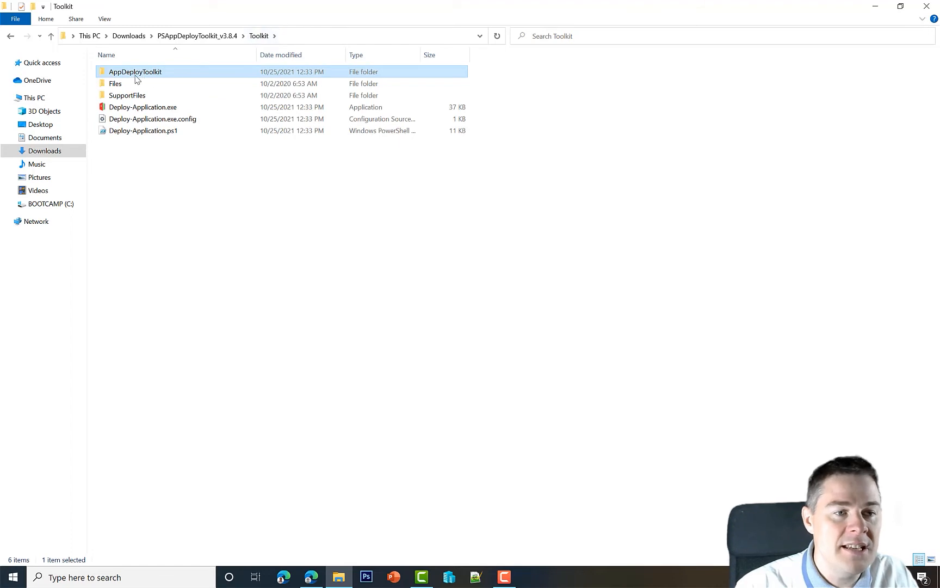
mouse_move(136, 78)
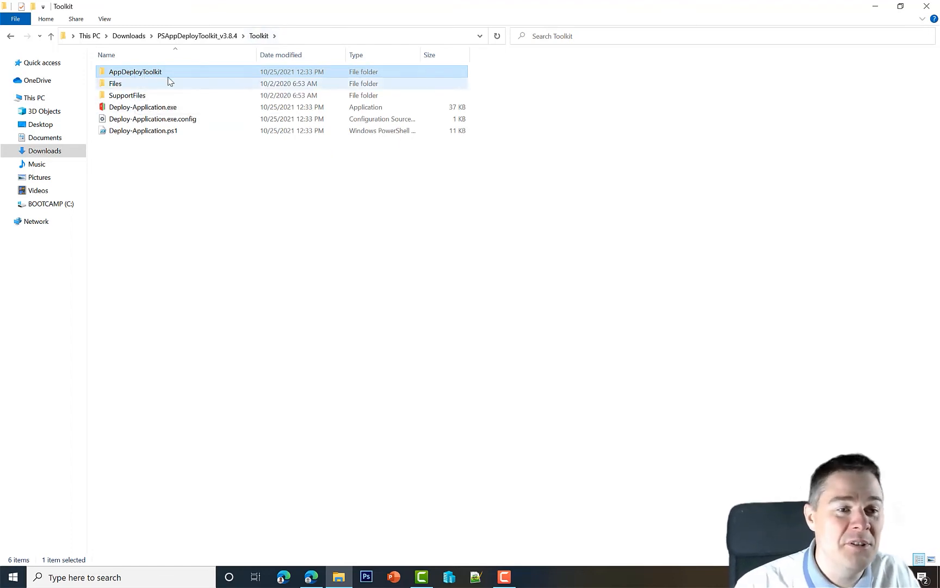
mouse_move(123, 89)
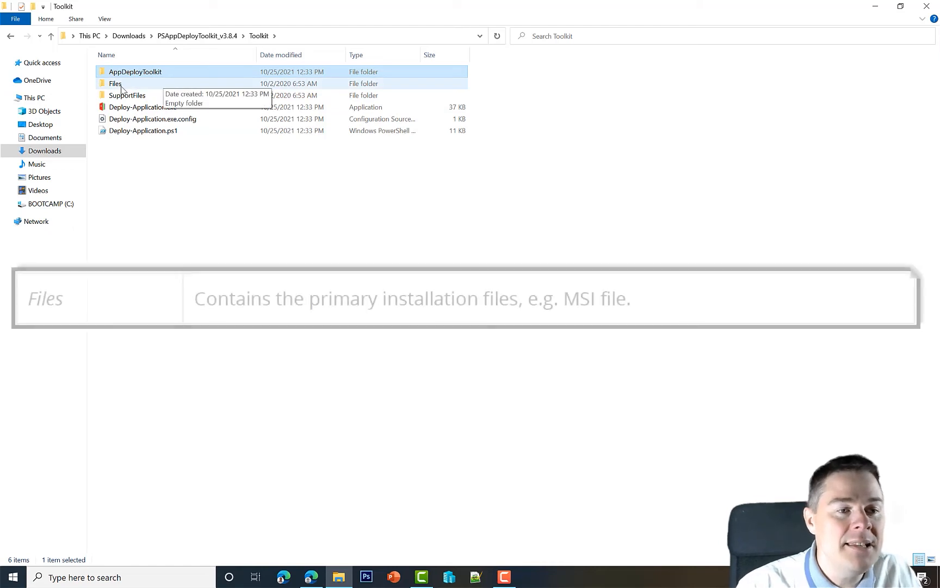
double_click(115, 83)
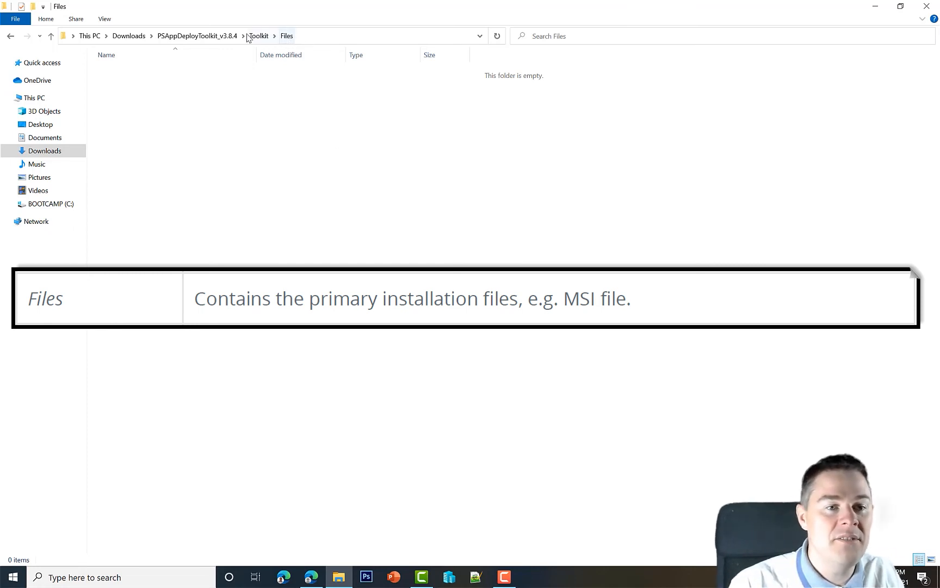
left_click(258, 36)
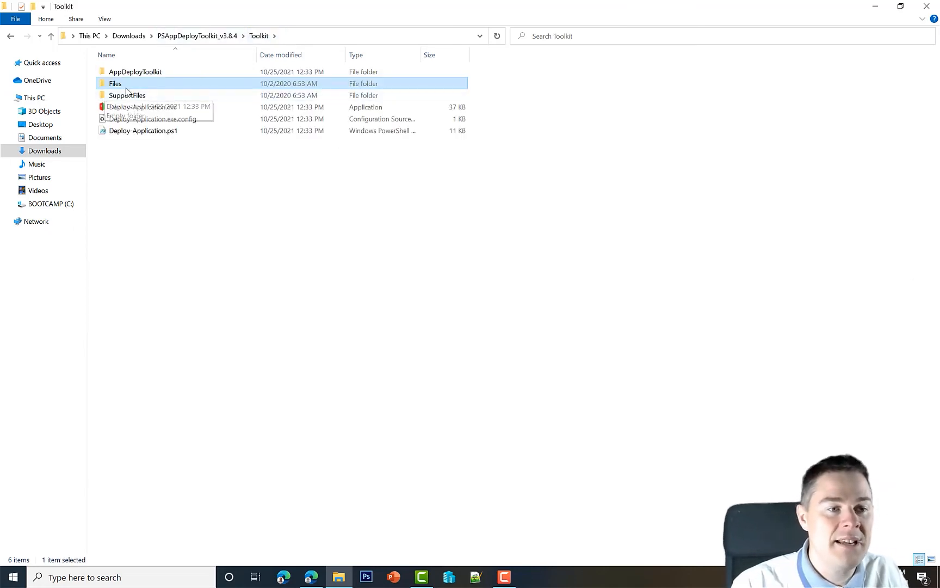
mouse_move(171, 87)
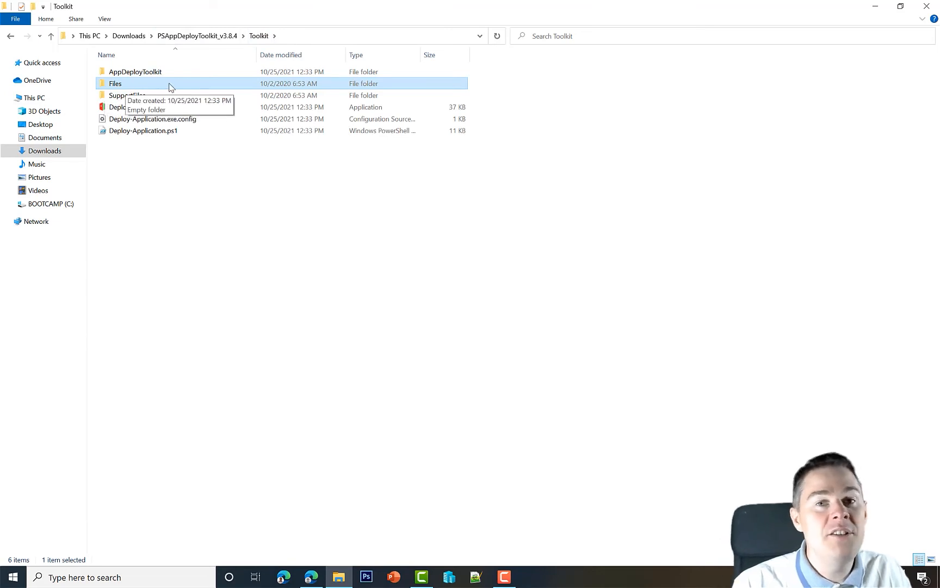
mouse_move(186, 61)
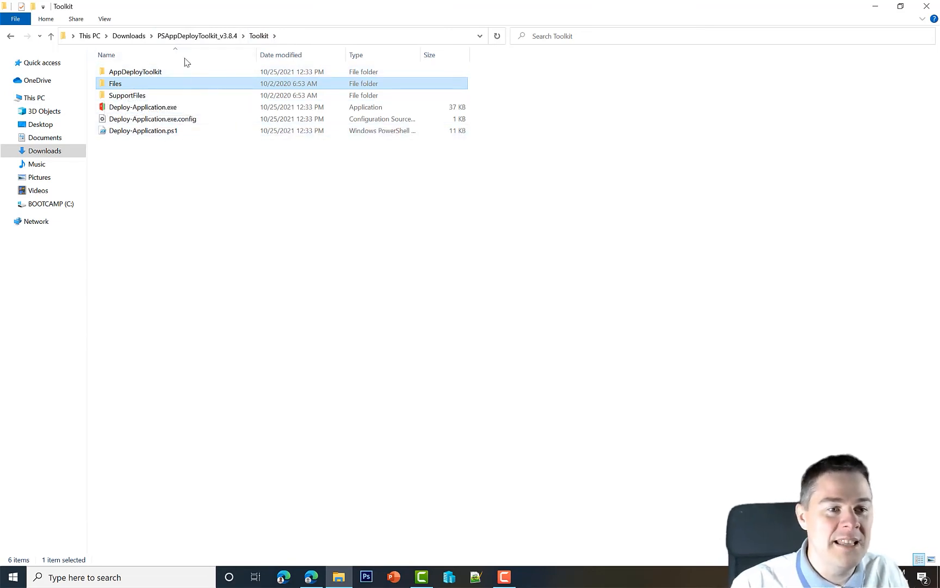
mouse_move(151, 110)
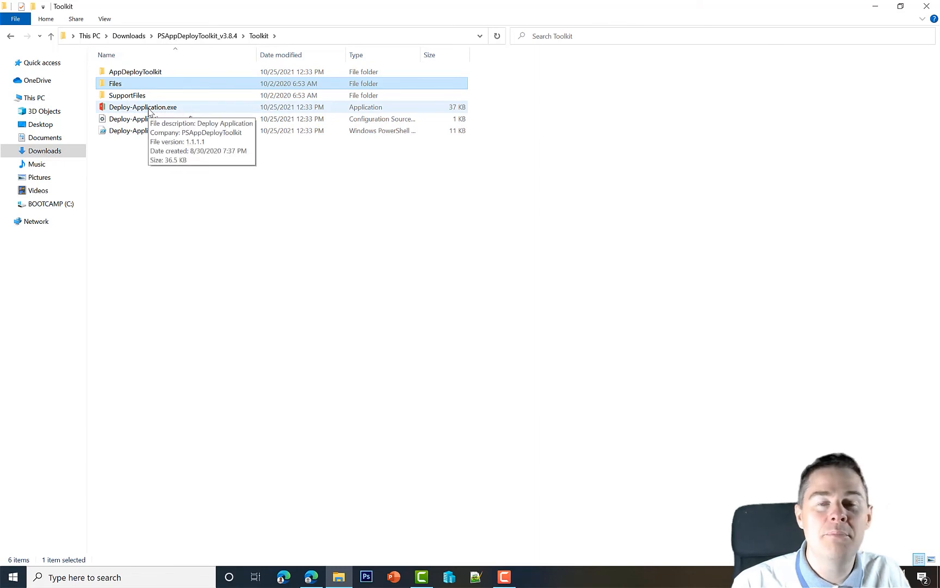
left_click(142, 106)
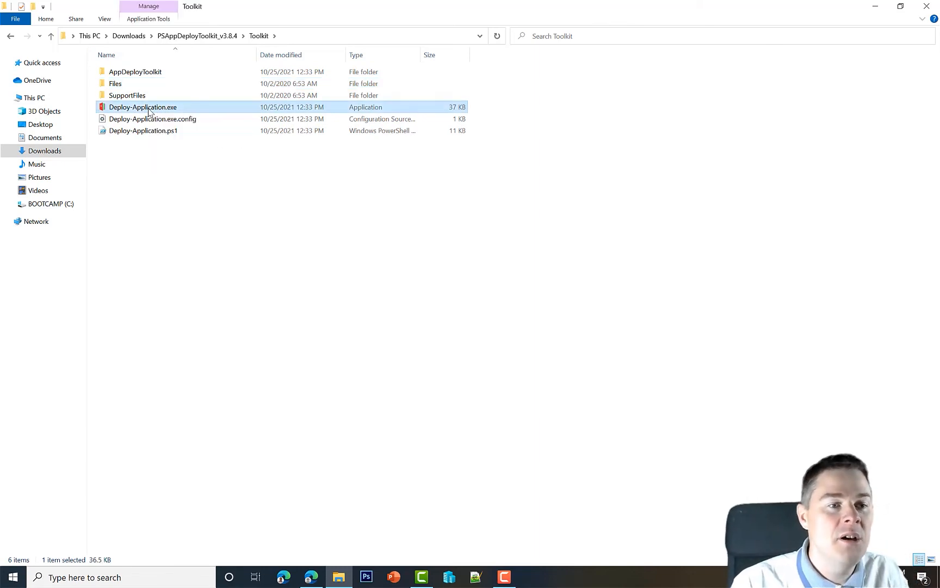
mouse_move(133, 112)
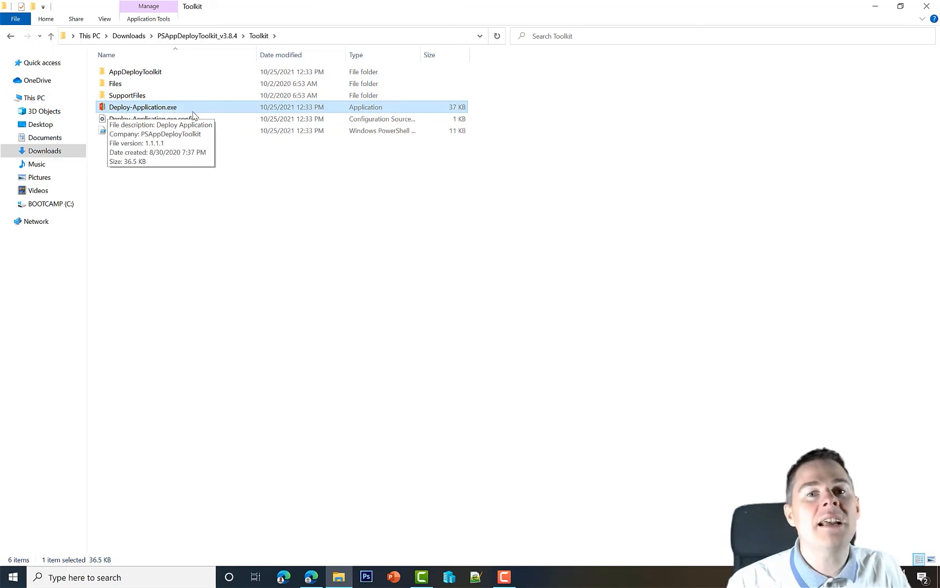
mouse_move(228, 302)
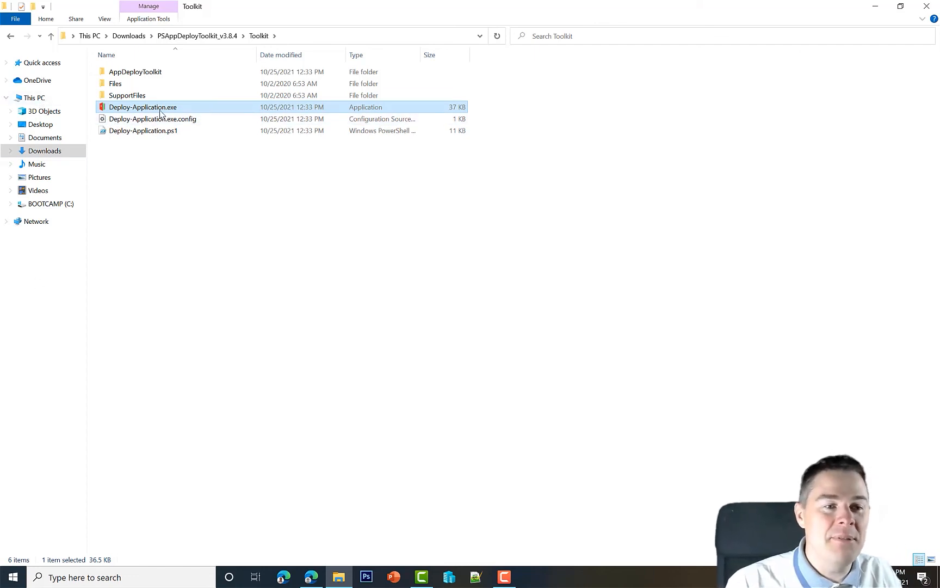
mouse_move(142, 112)
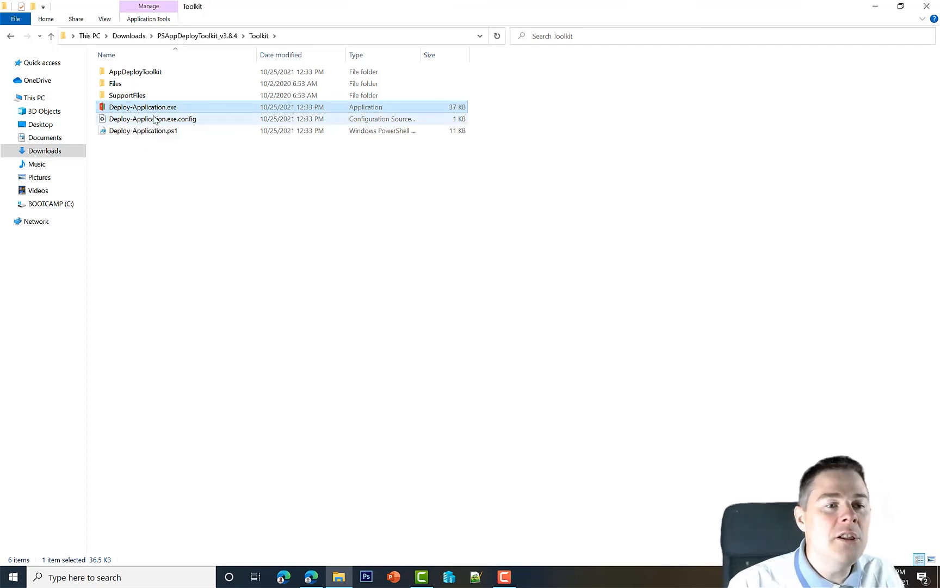
mouse_move(164, 112)
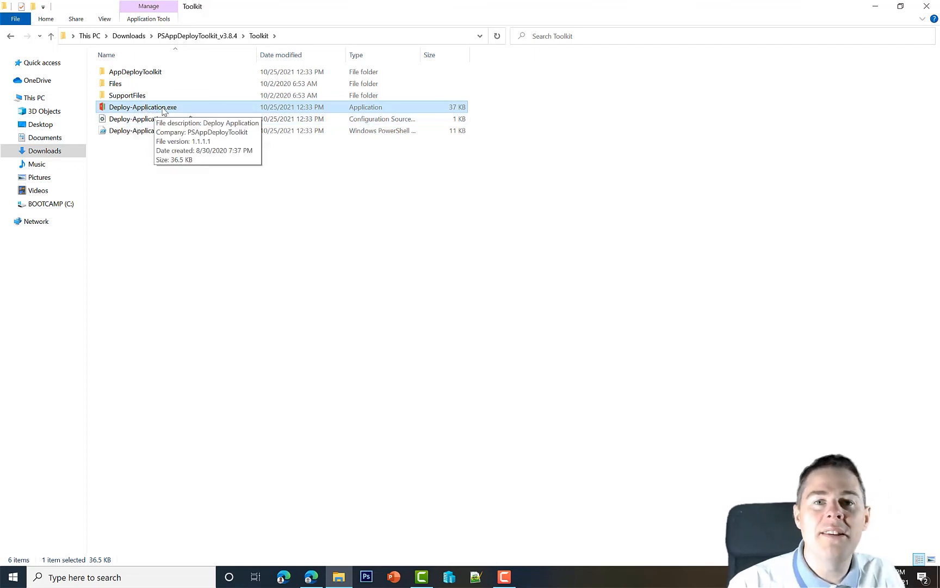